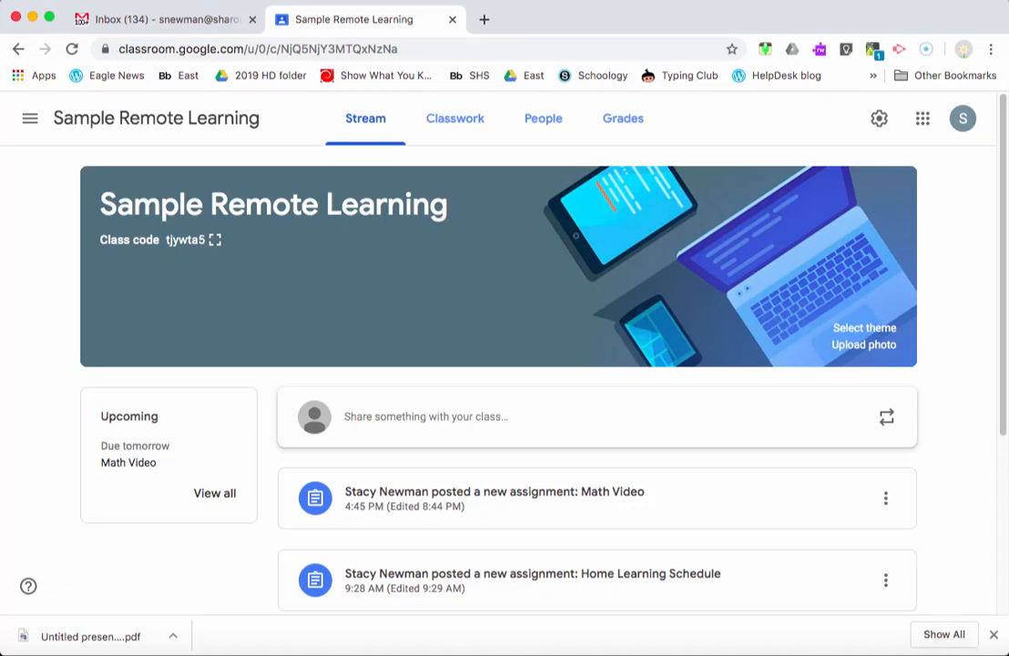
mouse_move(623, 118)
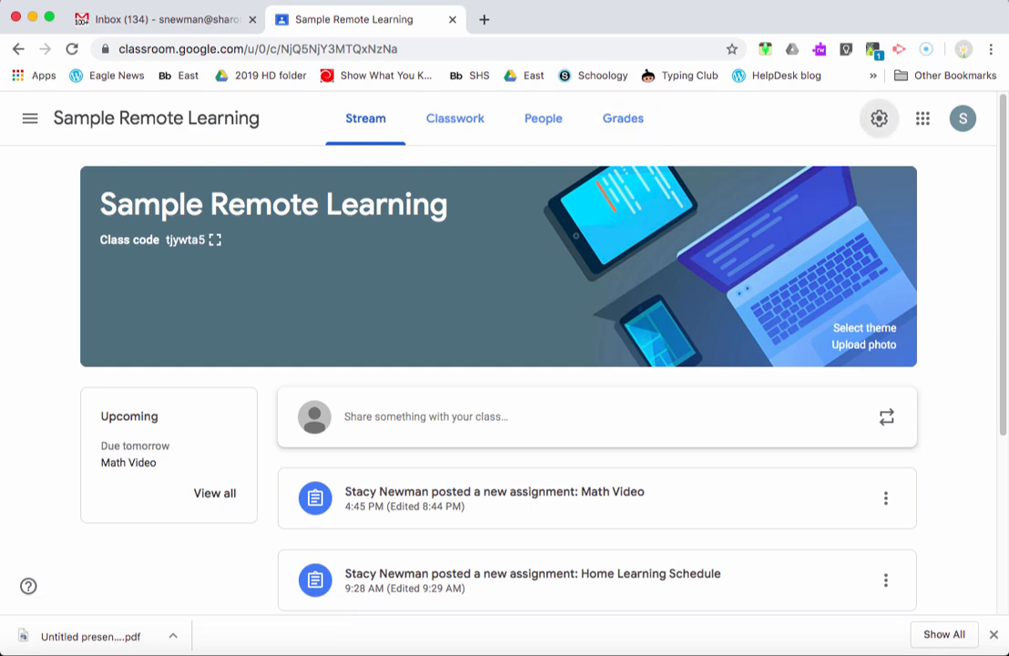
- Bring up the Sample Remote Learning class settings and reach the General section
click(878, 118)
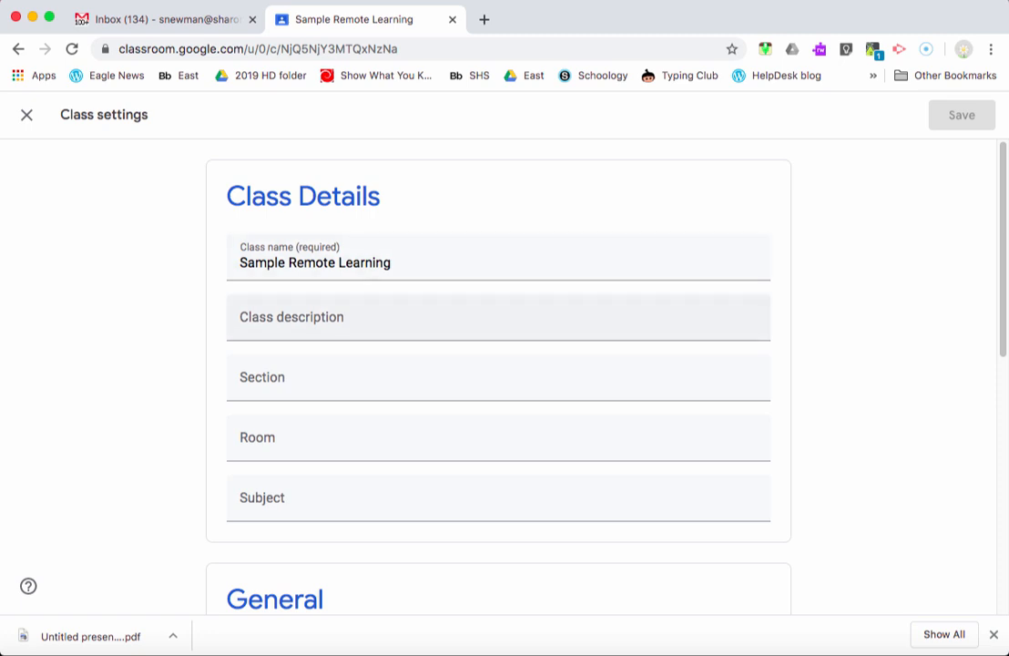
scroll(down, 3)
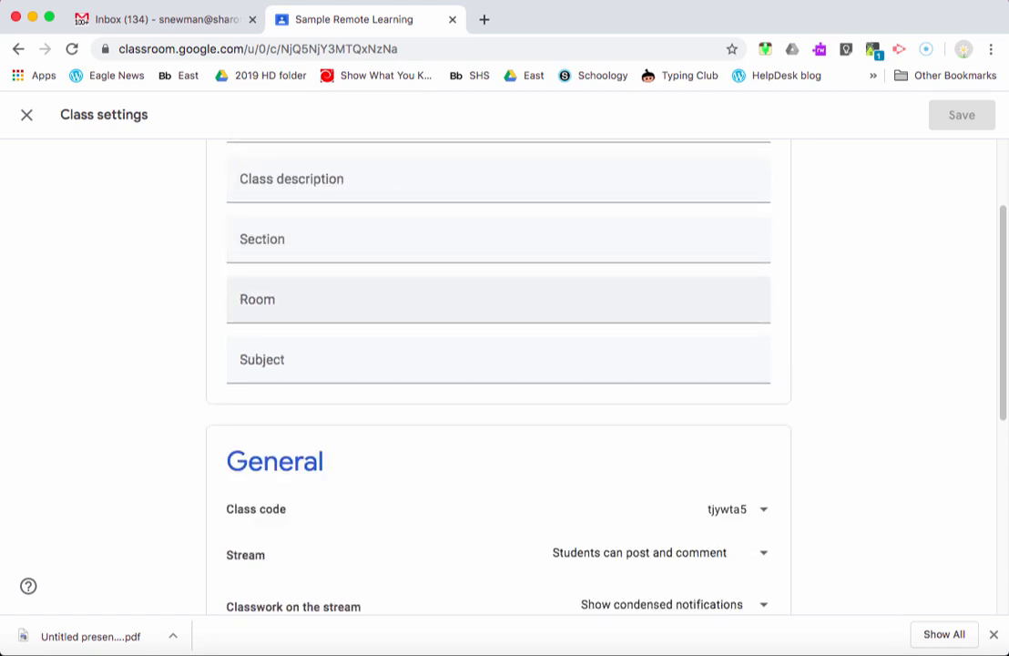
scroll(down, 3)
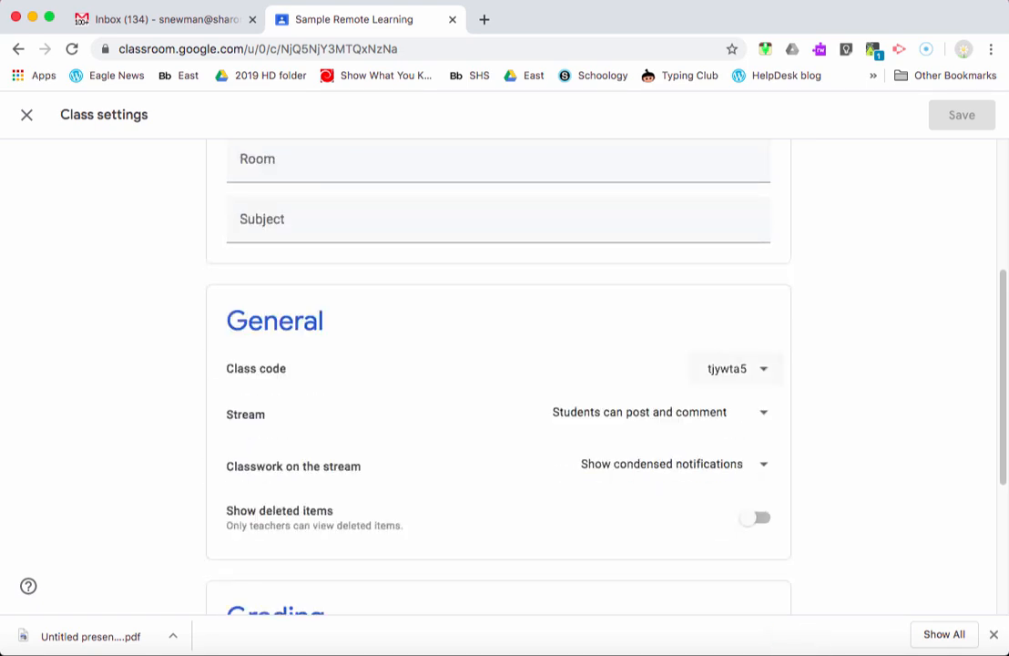
- Display the class code enlarged, then dismiss it back to General settings
click(763, 368)
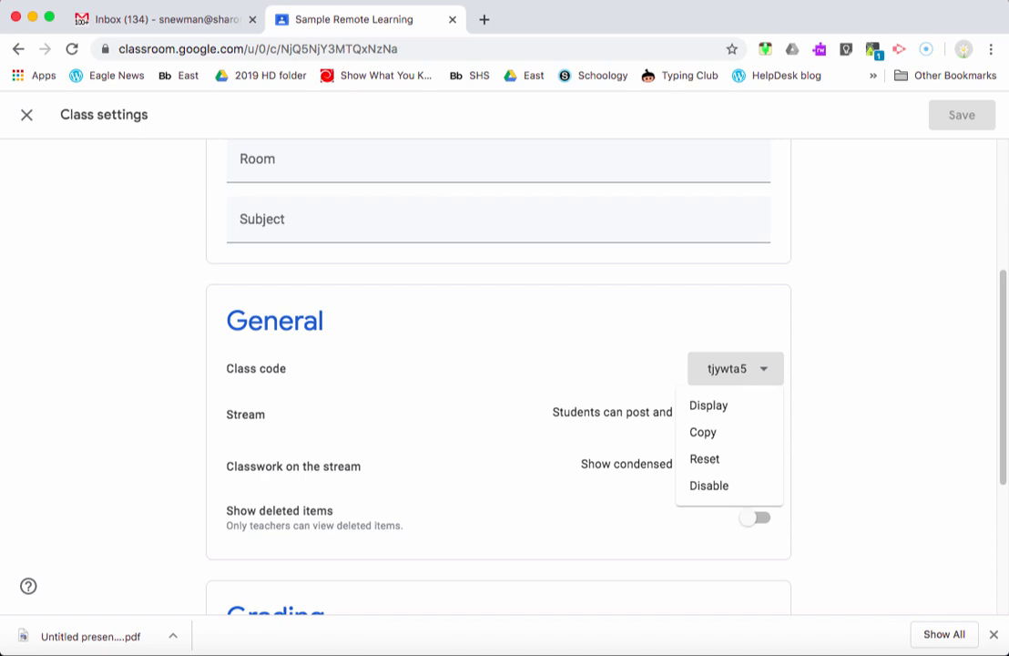
click(709, 404)
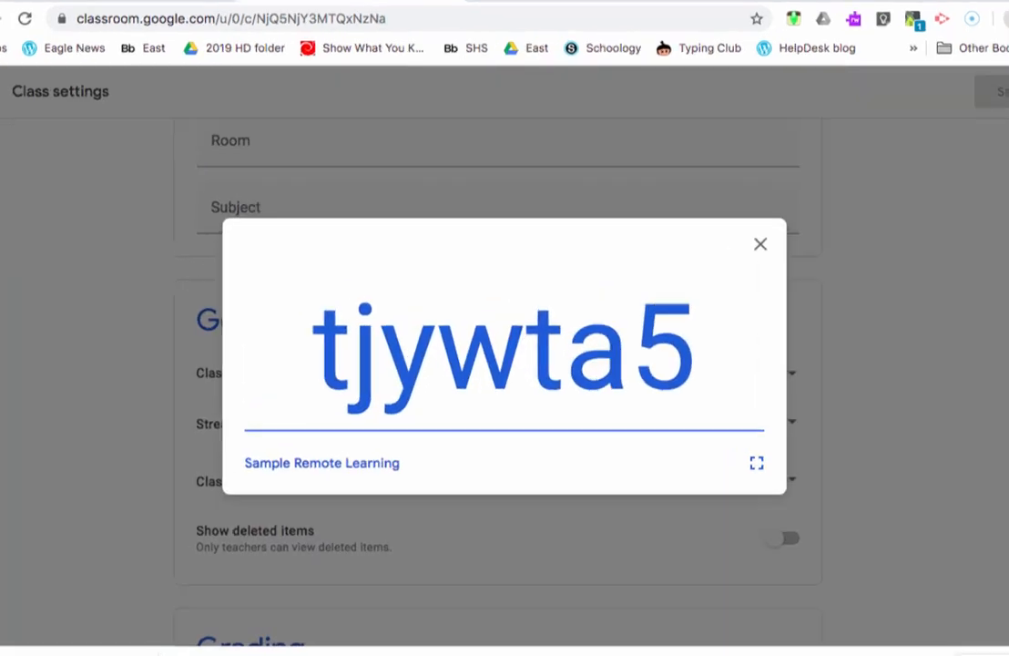
click(761, 244)
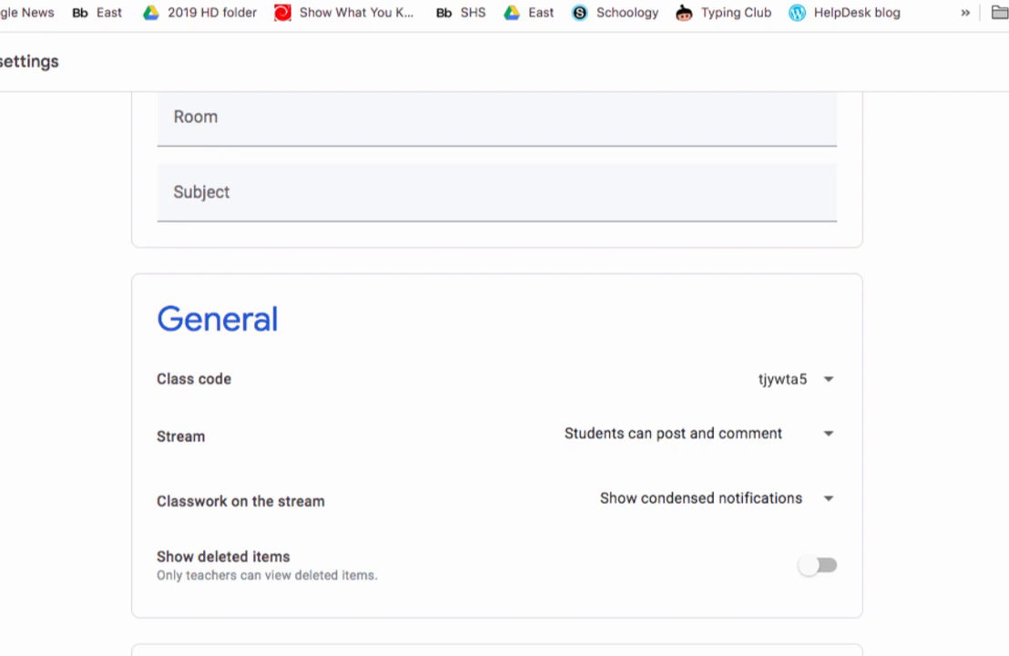
- Set the Stream permission to 'Students can only comment'
click(696, 434)
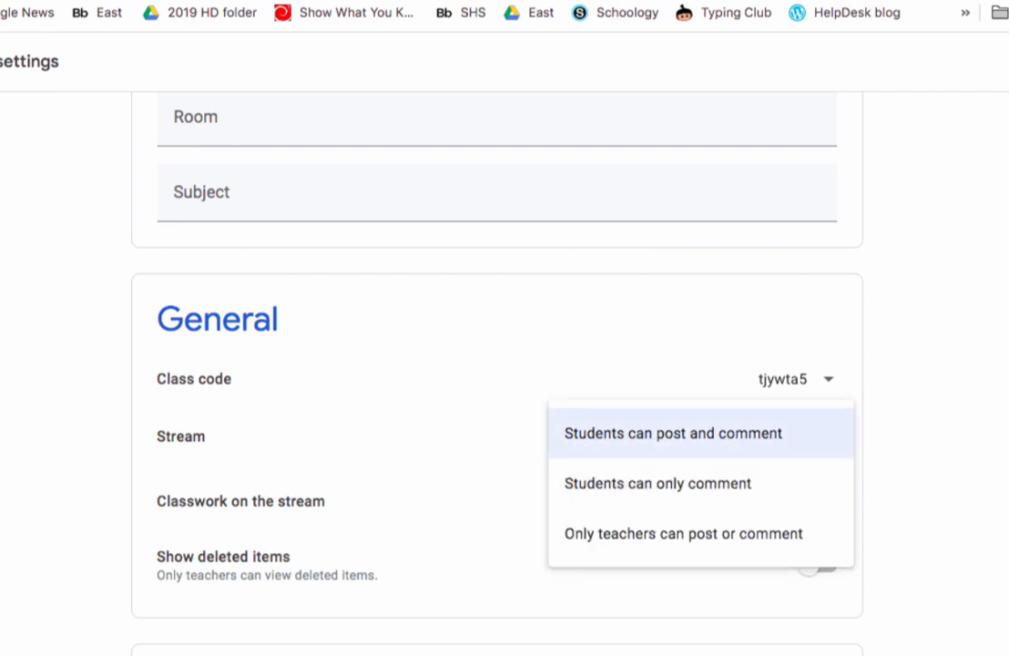
mouse_move(655, 483)
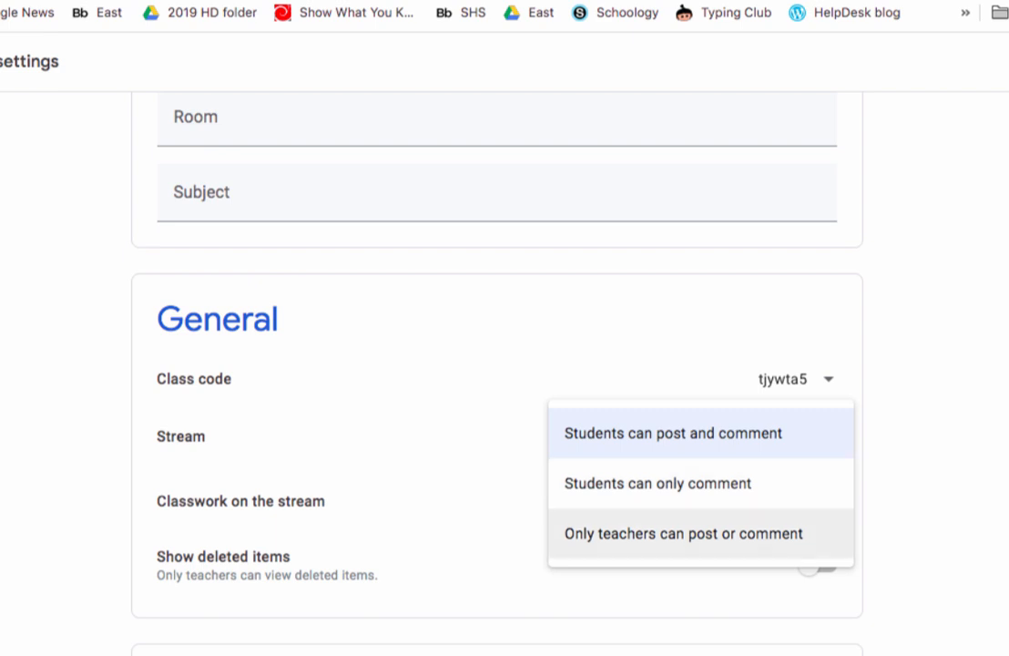
mouse_move(656, 483)
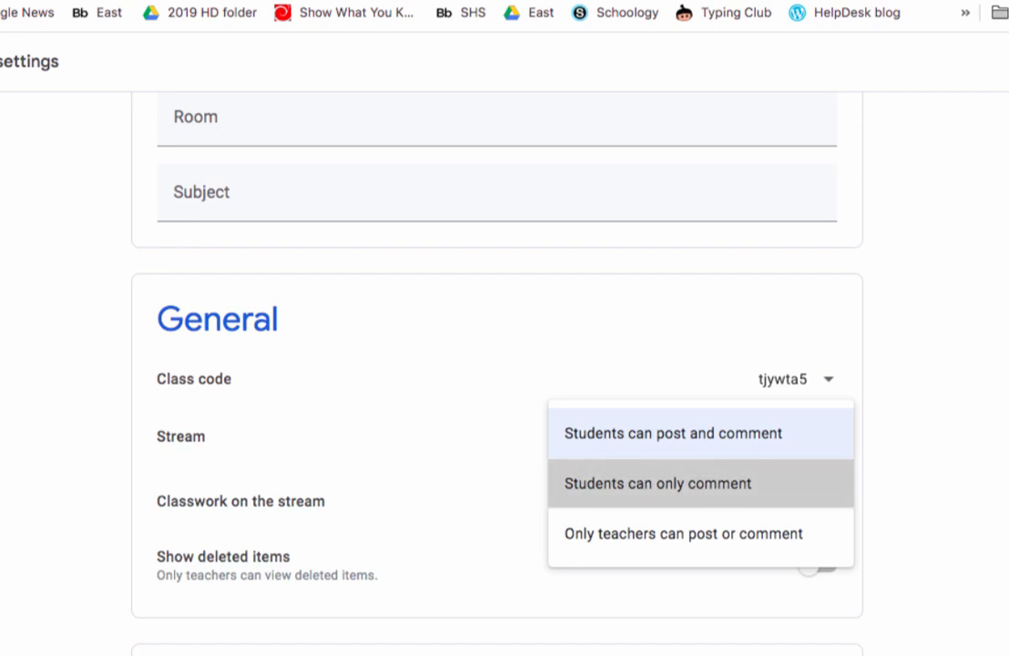
click(656, 483)
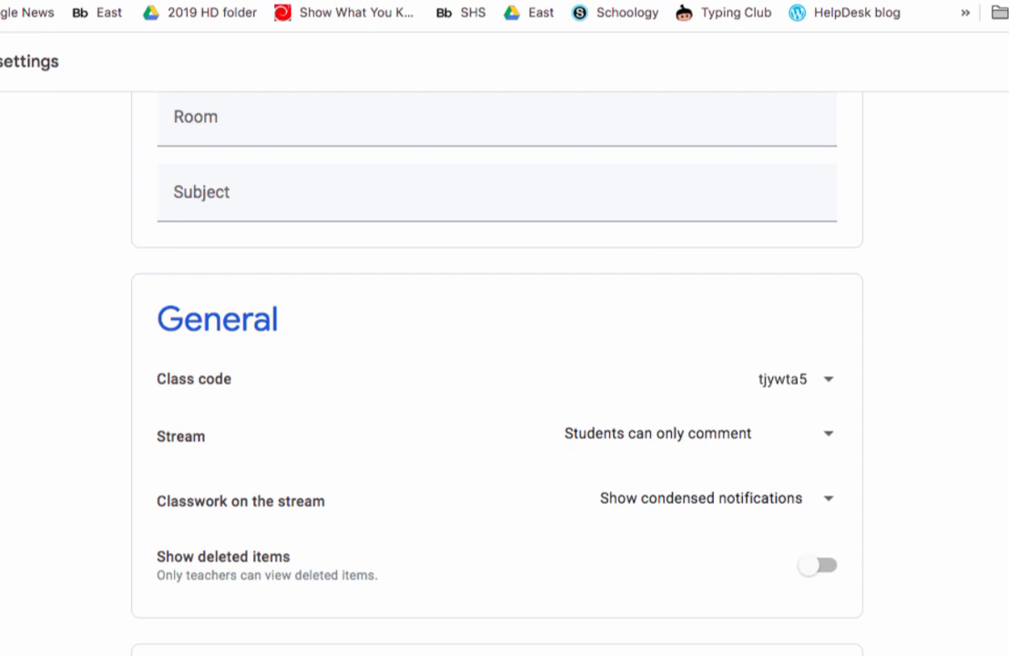
click(718, 499)
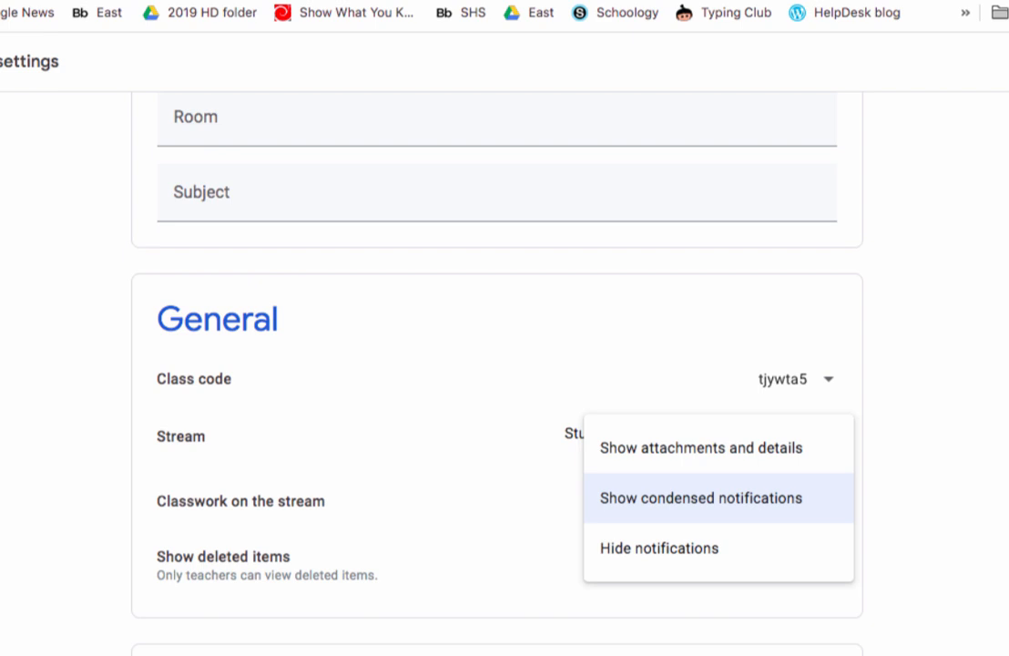
mouse_move(657, 546)
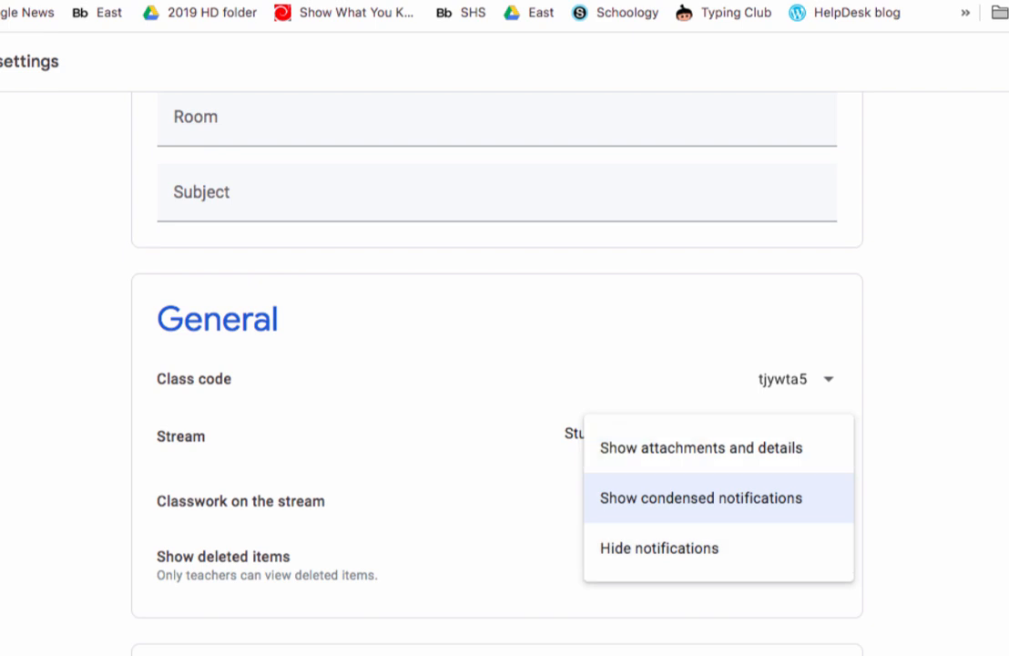
click(701, 498)
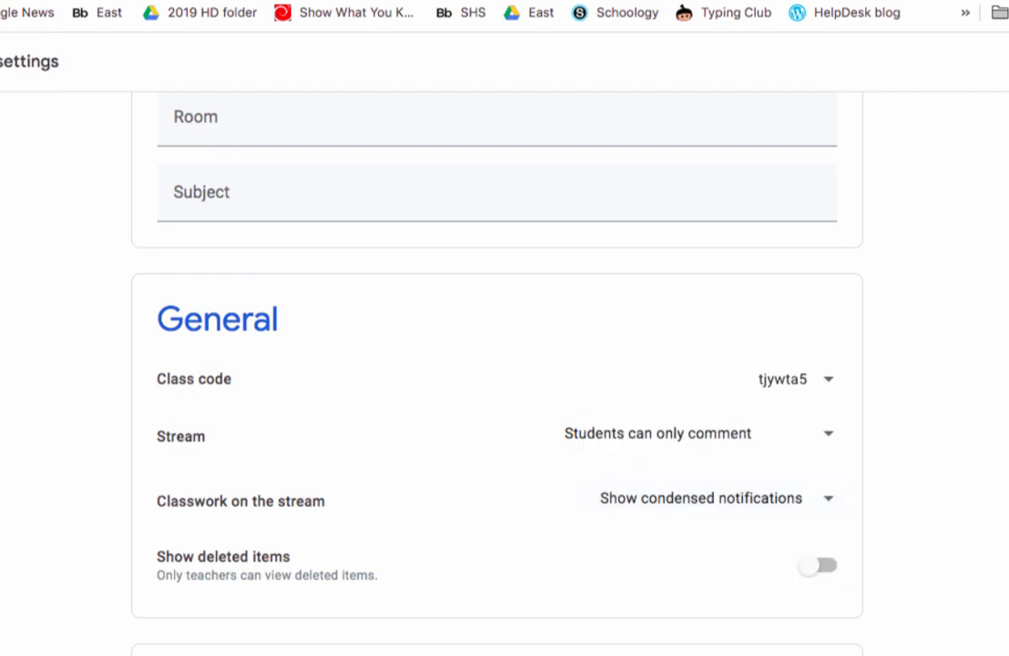
- Review the Grading section and keep Overall grade calculation at 'No overall grade'
scroll(down, 3)
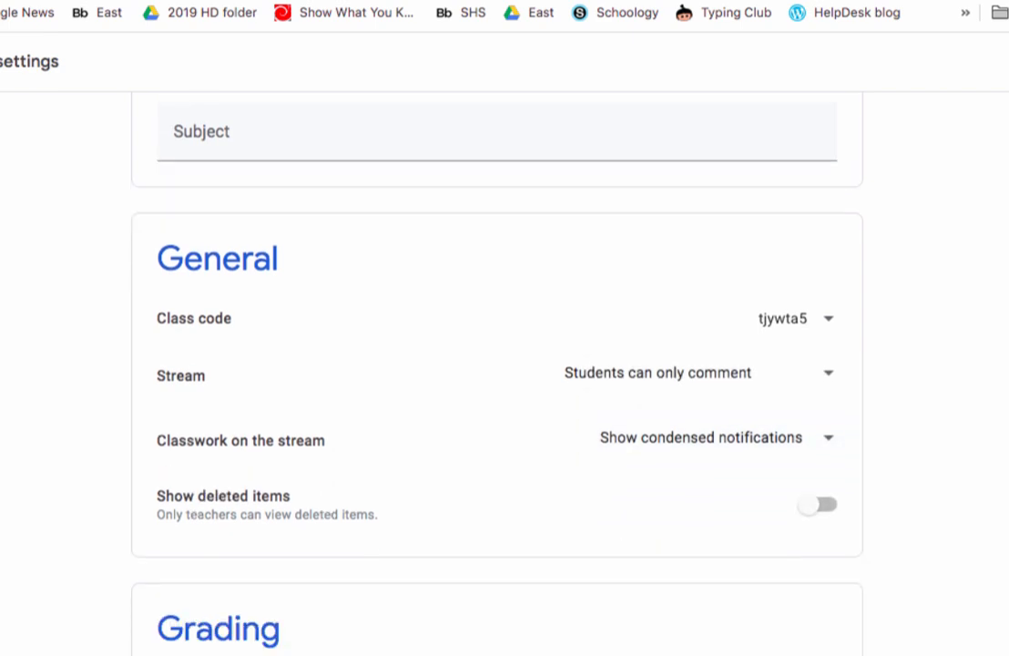
scroll(down, 3)
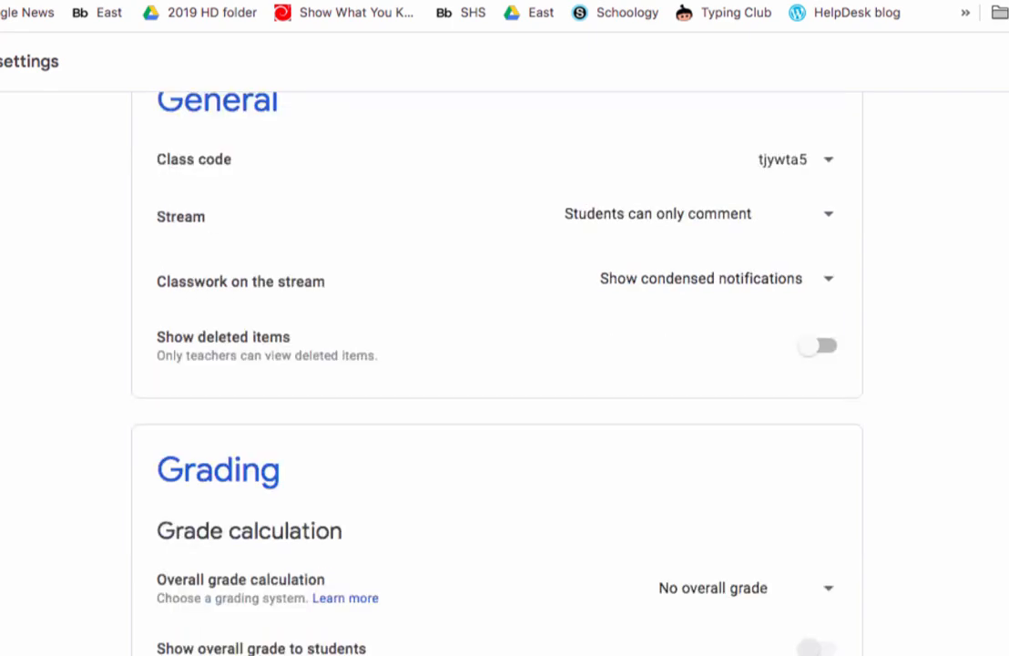
scroll(down, 3)
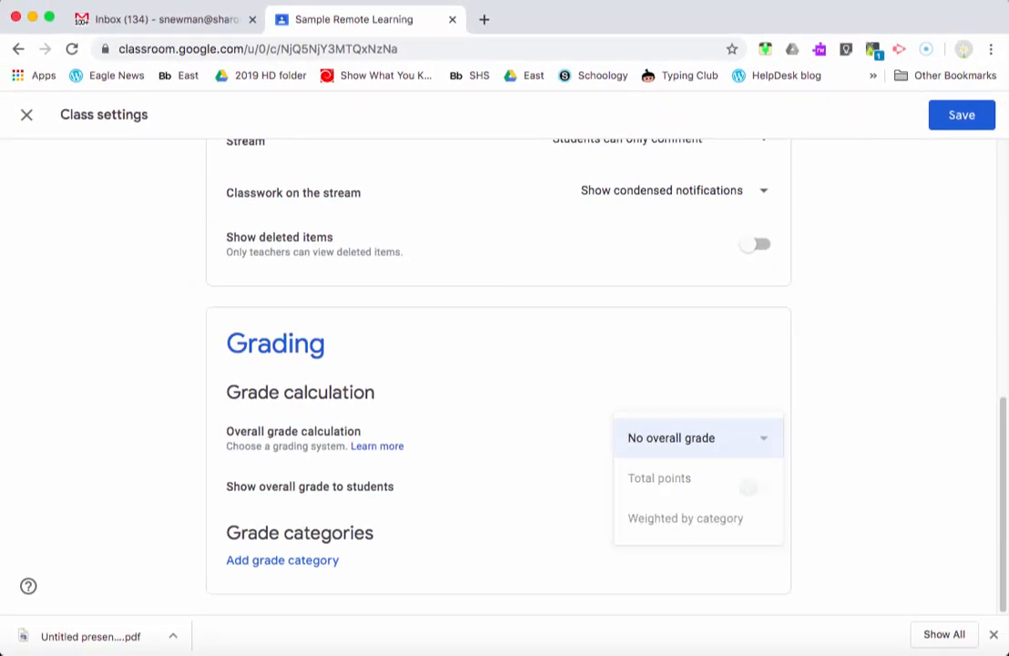
click(696, 437)
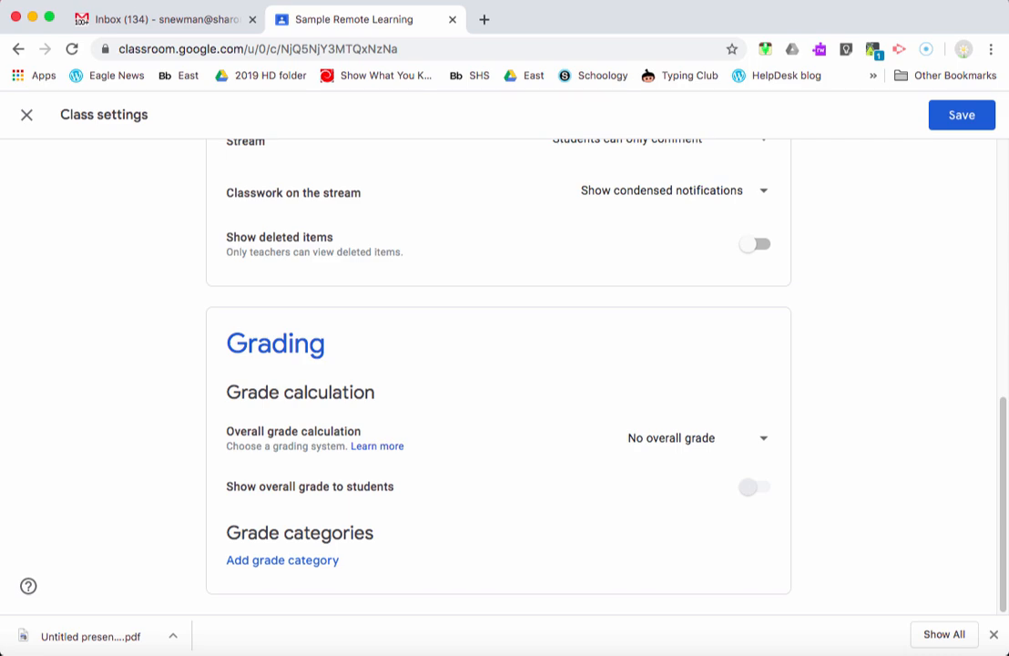
scroll(down, 3)
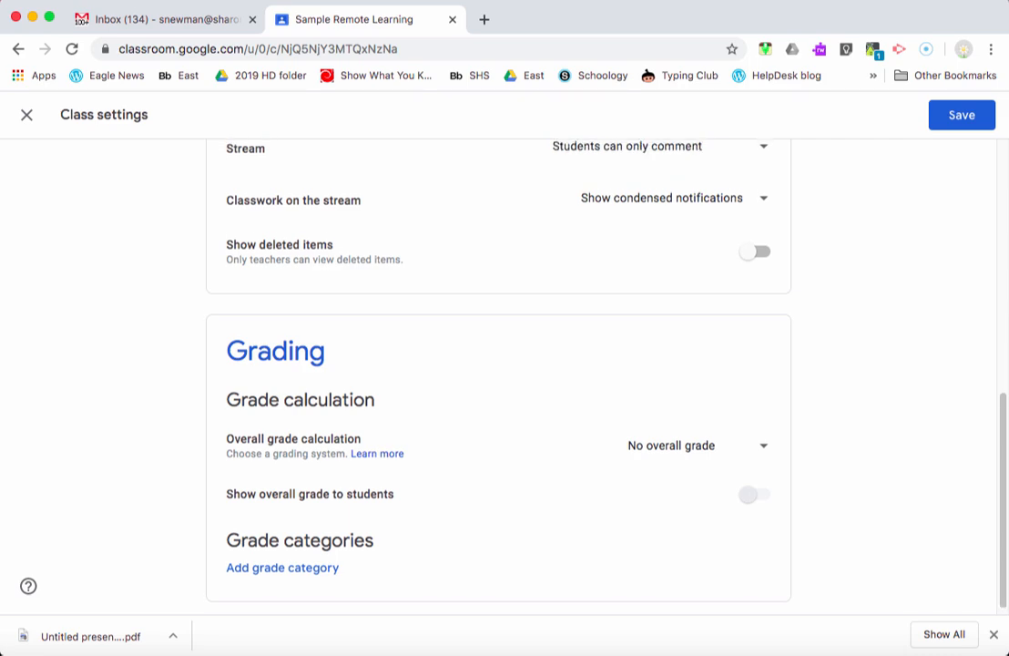
scroll(up, 3)
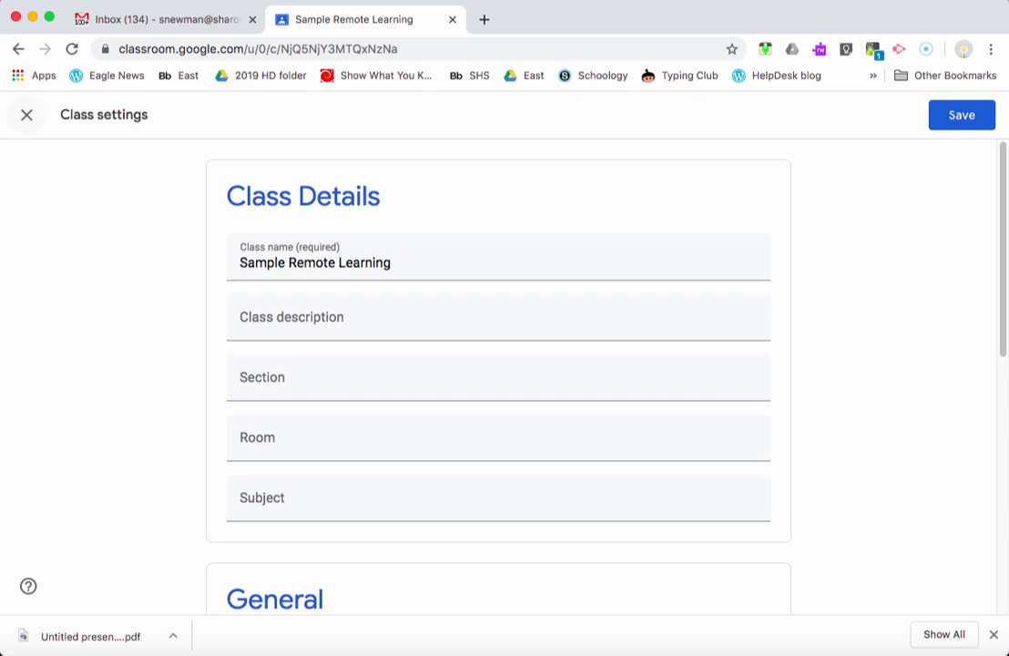
- Save the class settings and return to the Sample Remote Learning Stream
click(25, 115)
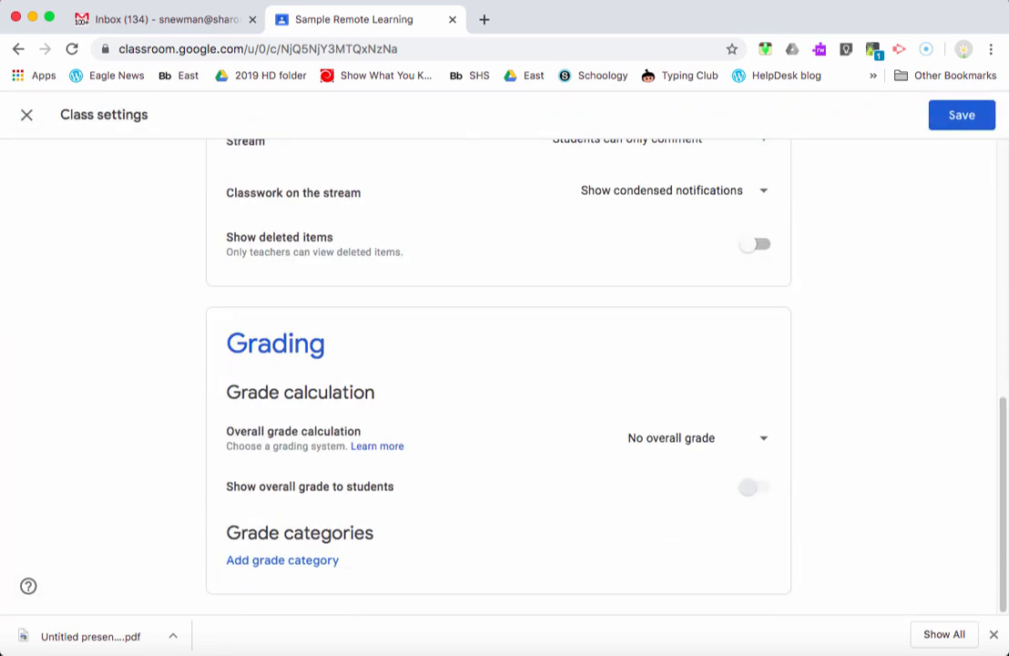
scroll(up, 3)
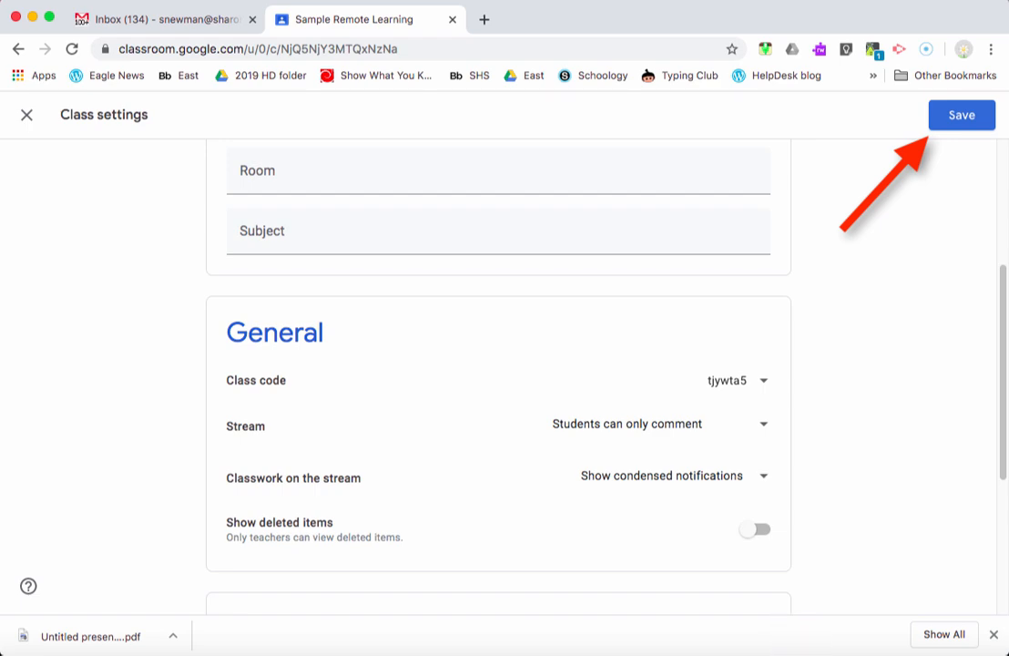
click(962, 114)
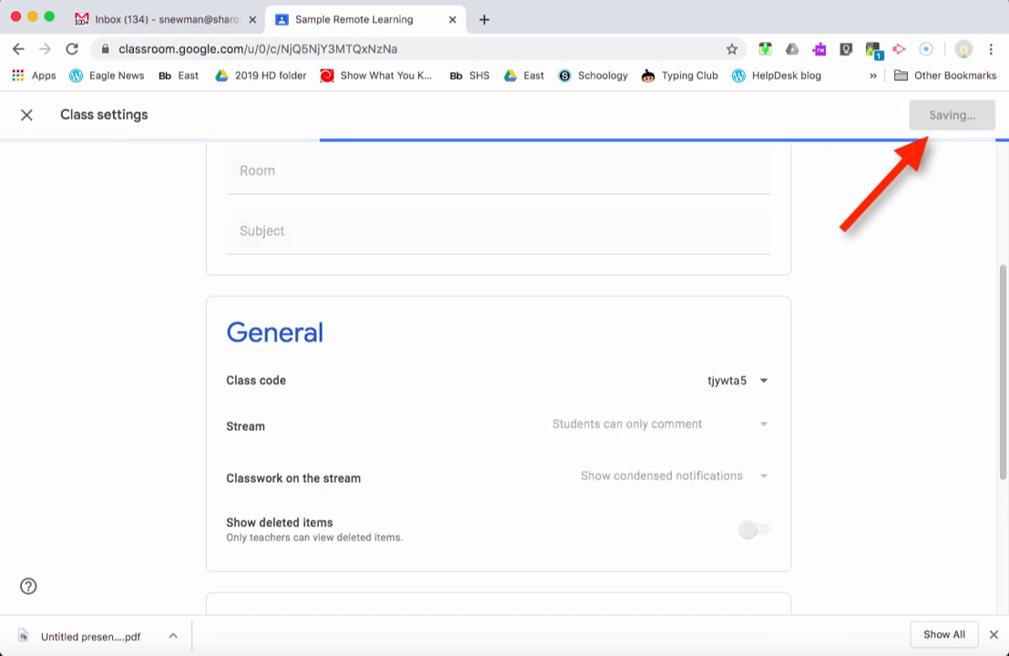
click(26, 115)
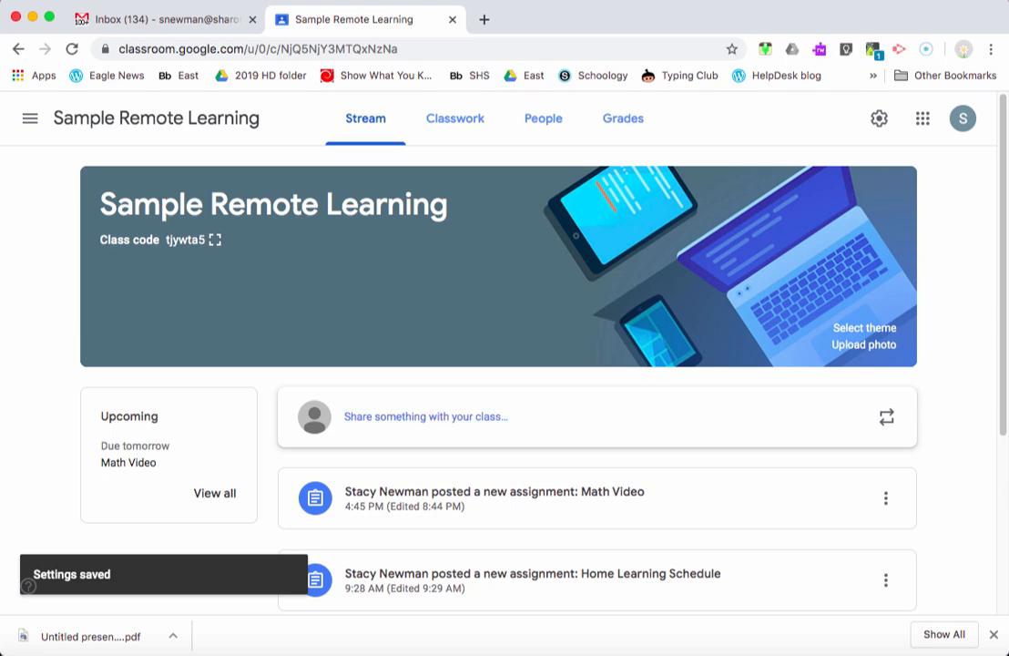
- Scroll down the Stream page to review the recent posts
scroll(down, 3)
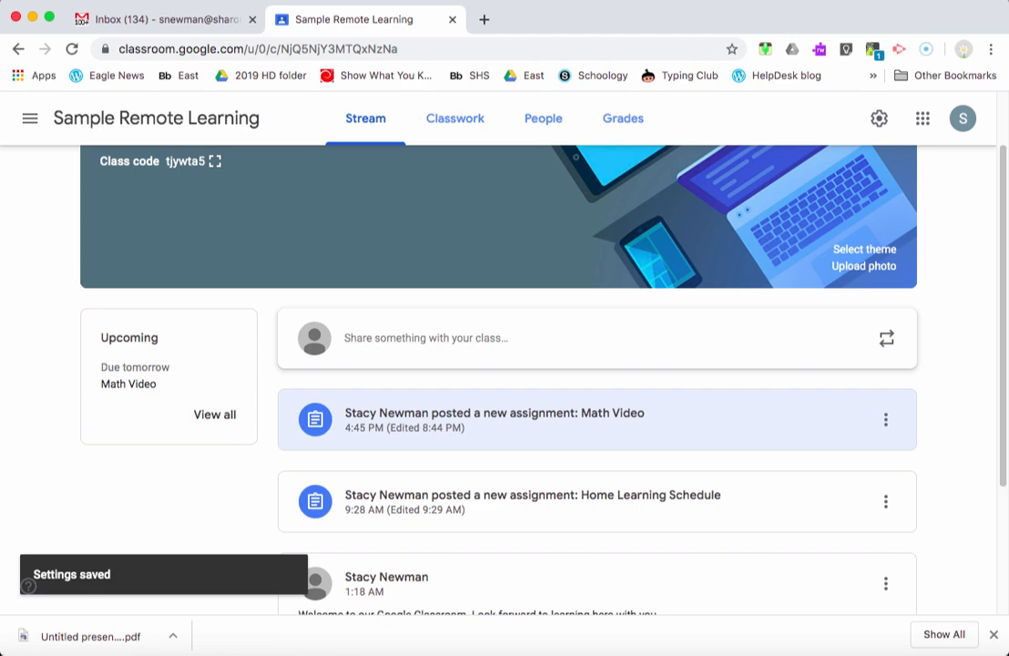
scroll(down, 3)
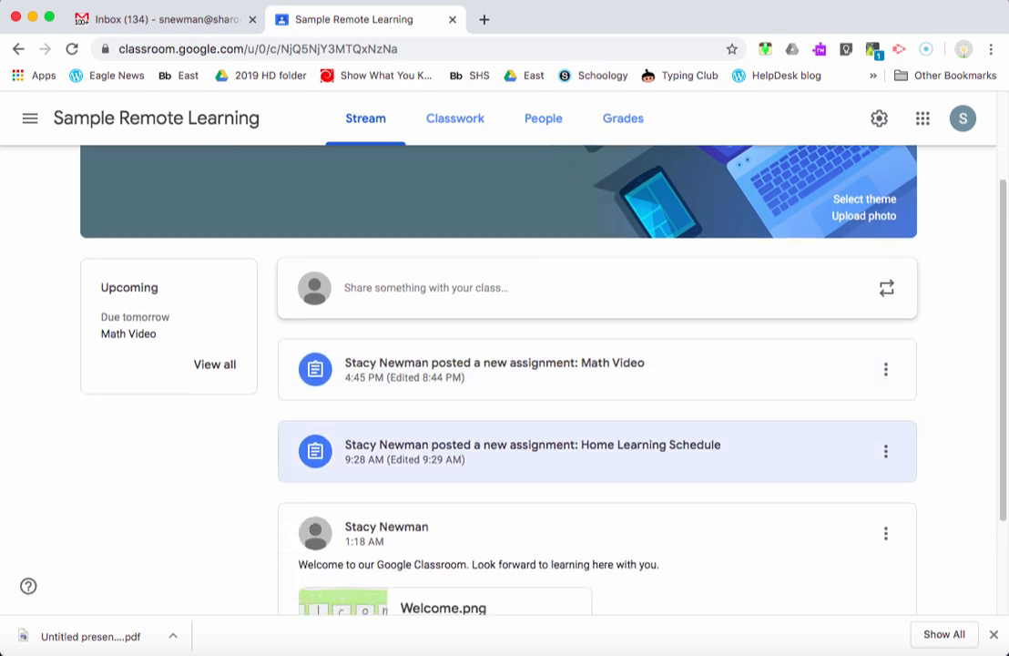
scroll(down, 3)
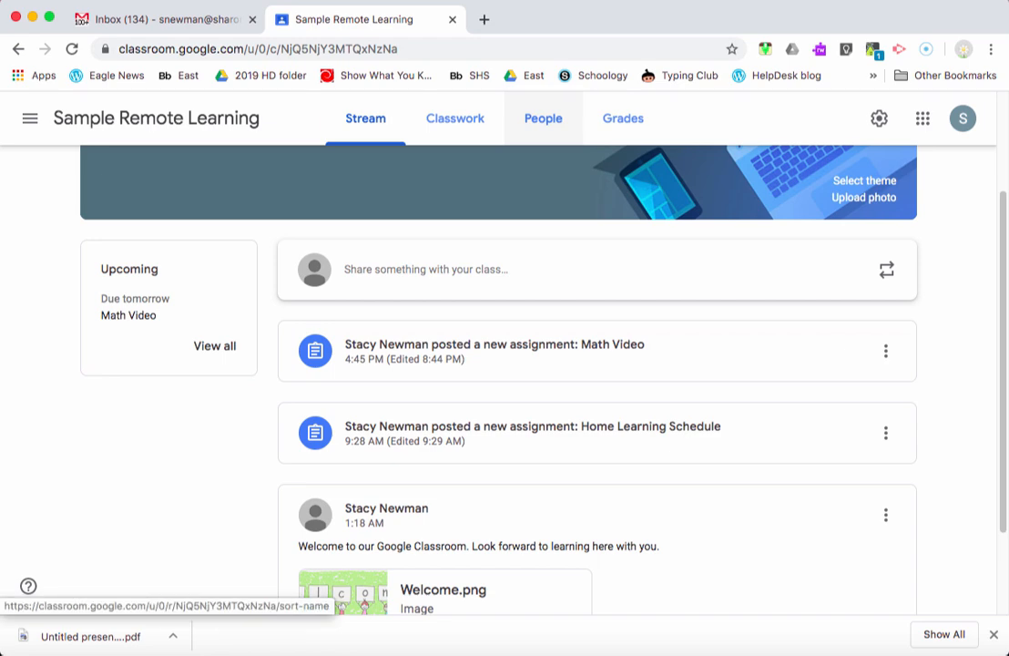
click(543, 116)
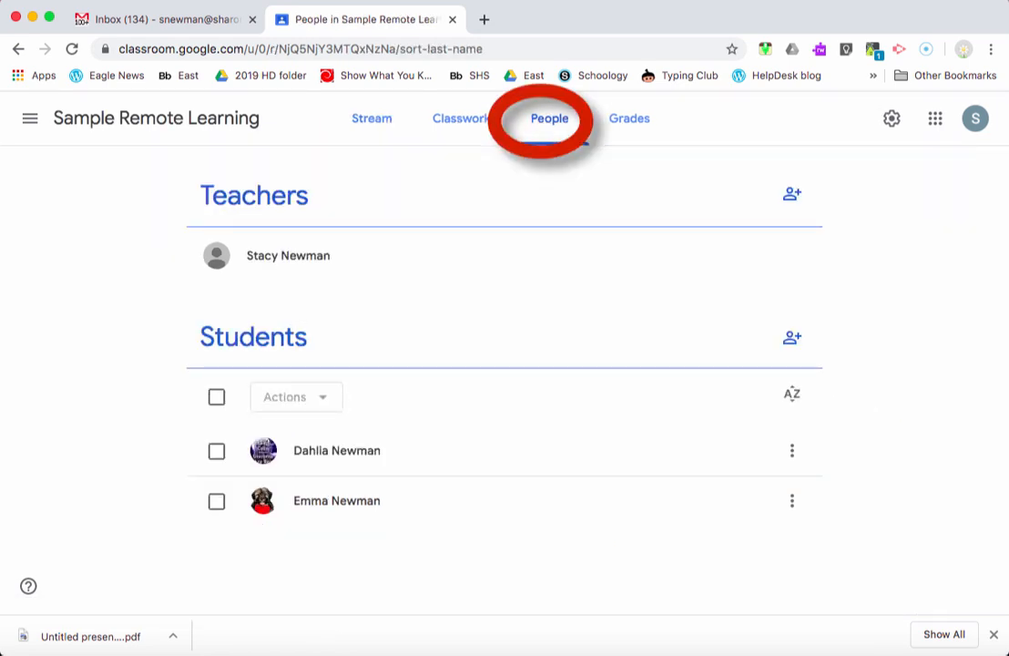
click(550, 119)
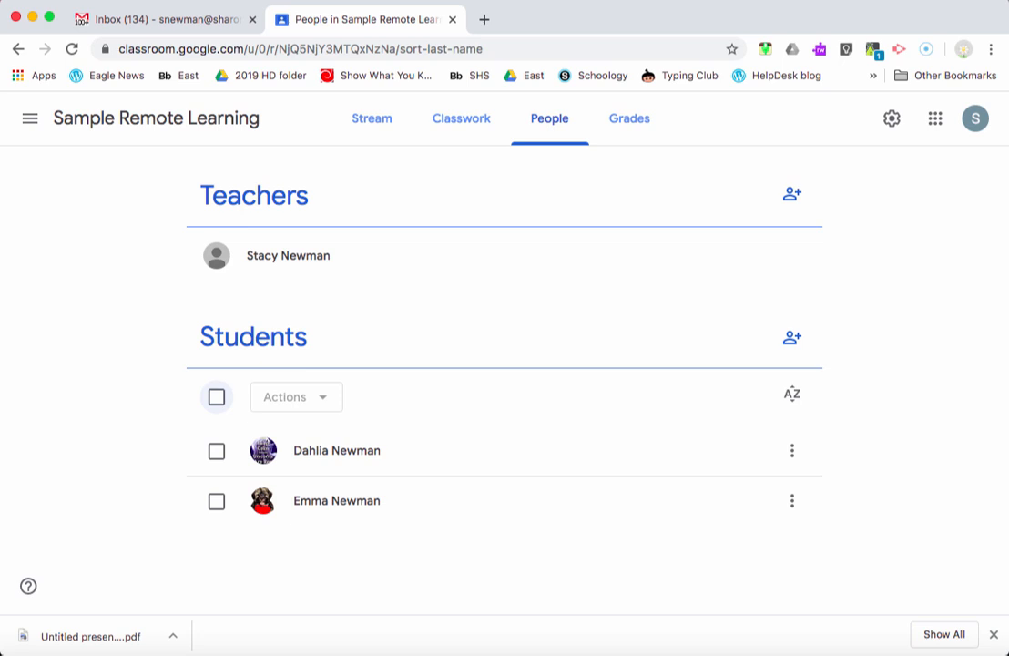
click(215, 397)
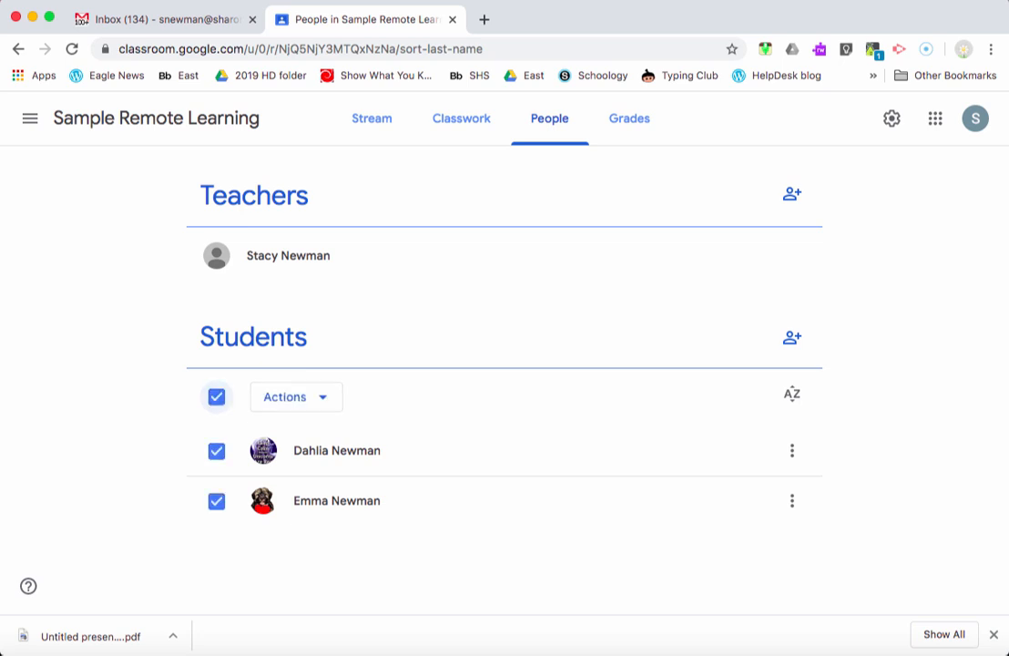
click(215, 397)
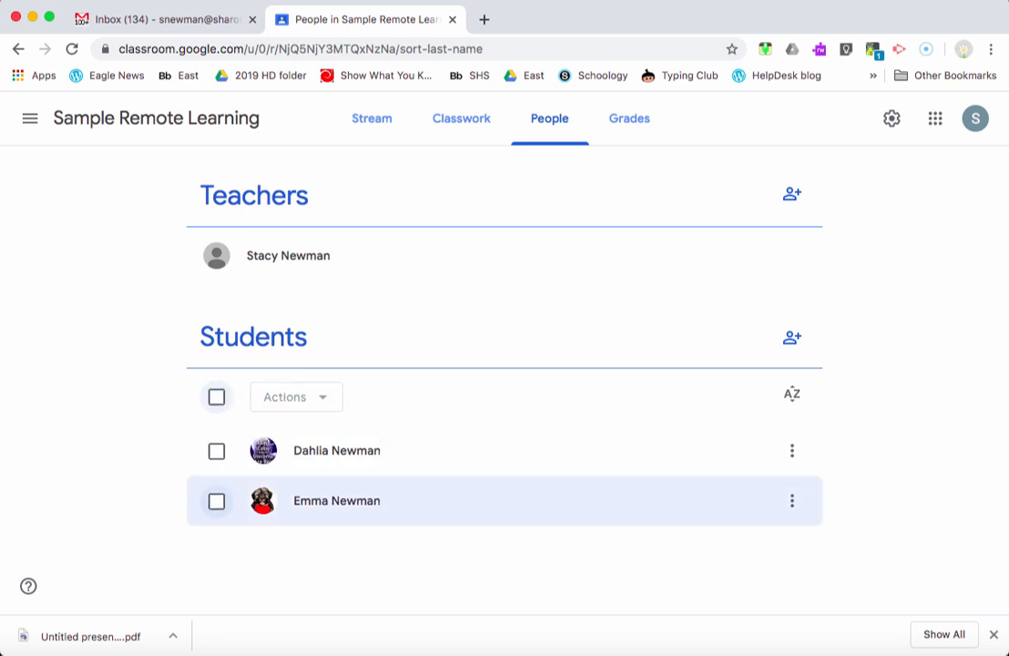
click(215, 501)
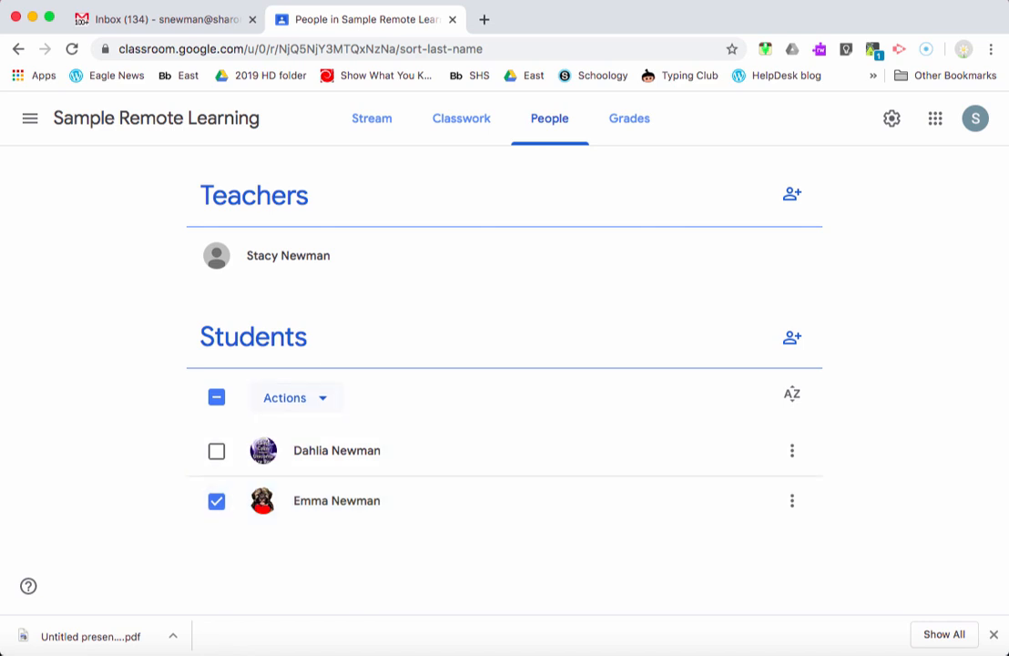
click(293, 397)
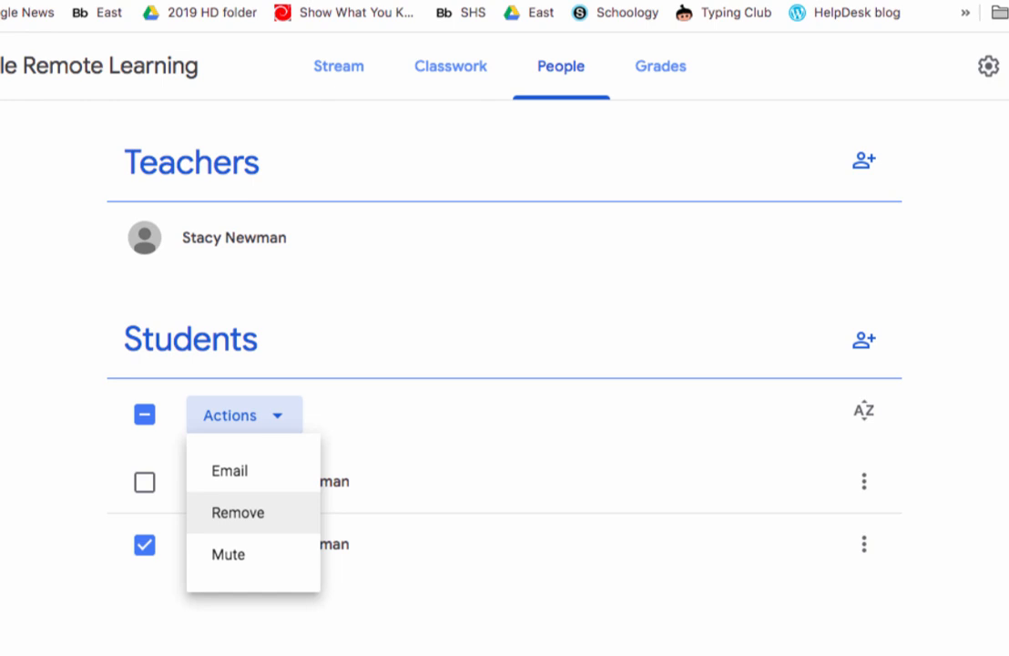
mouse_move(229, 554)
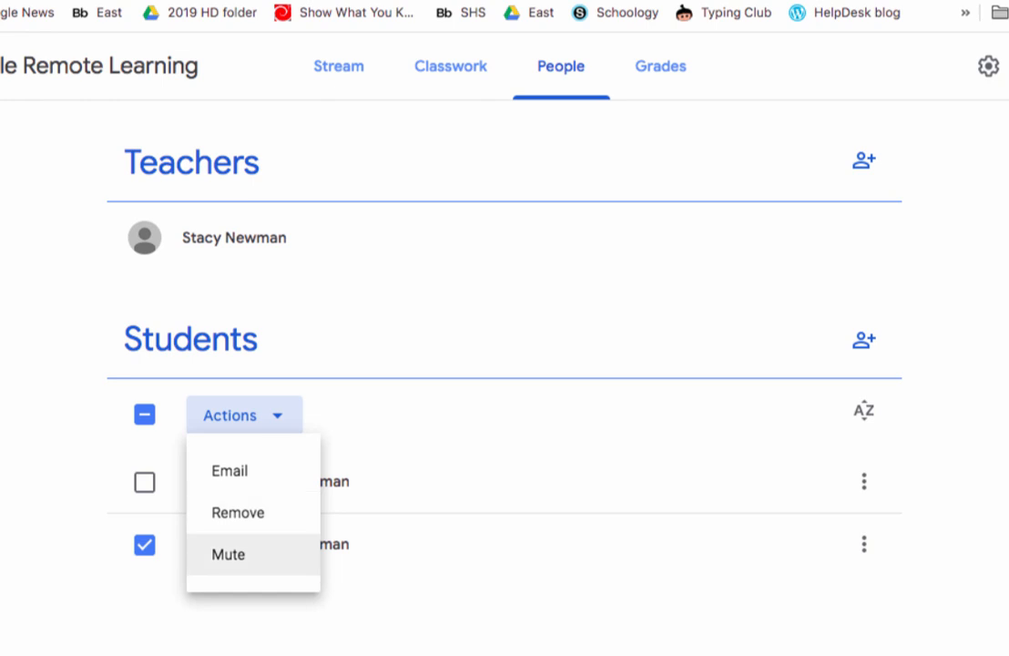
click(228, 554)
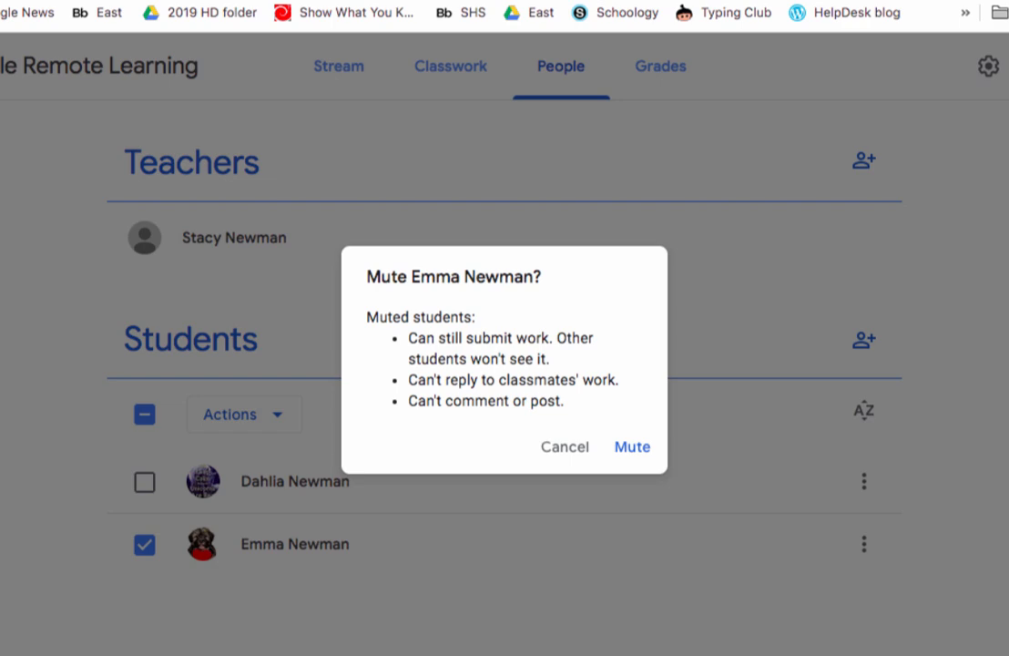
click(632, 447)
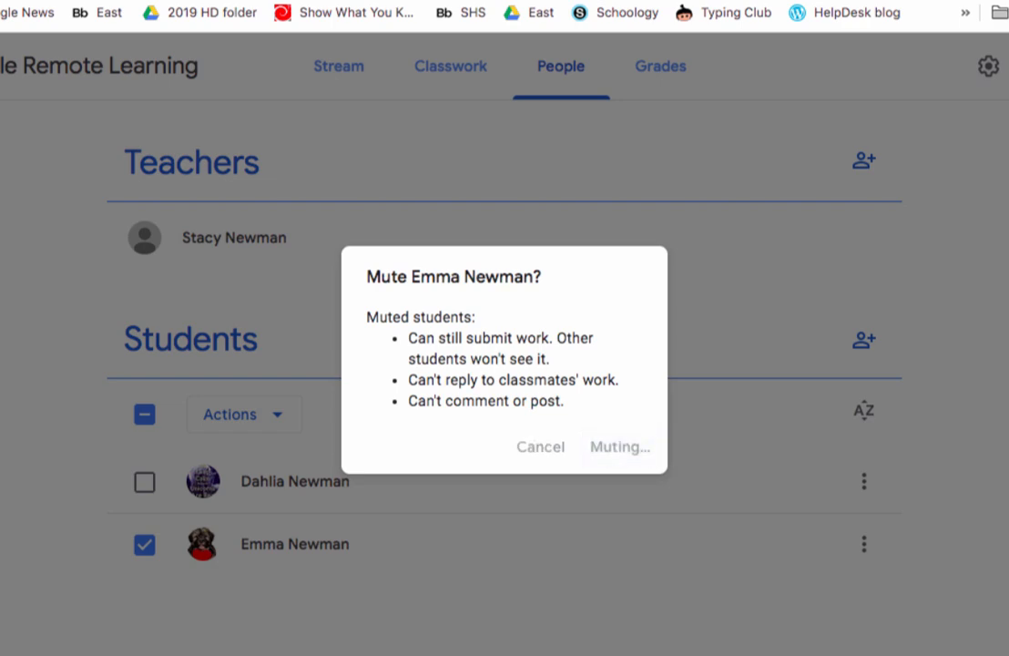
click(619, 446)
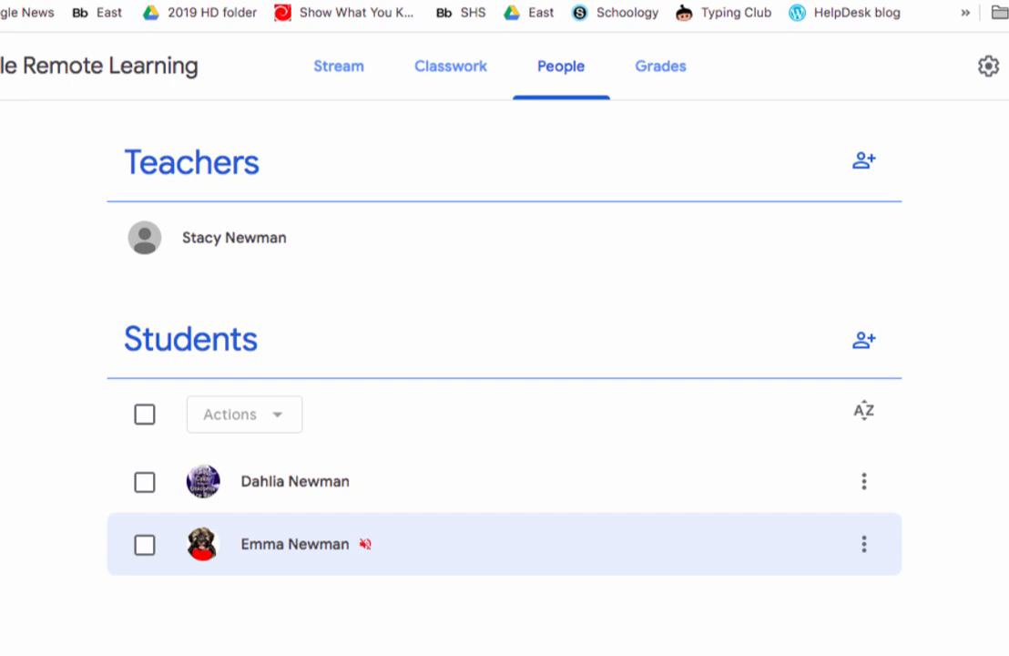
click(144, 543)
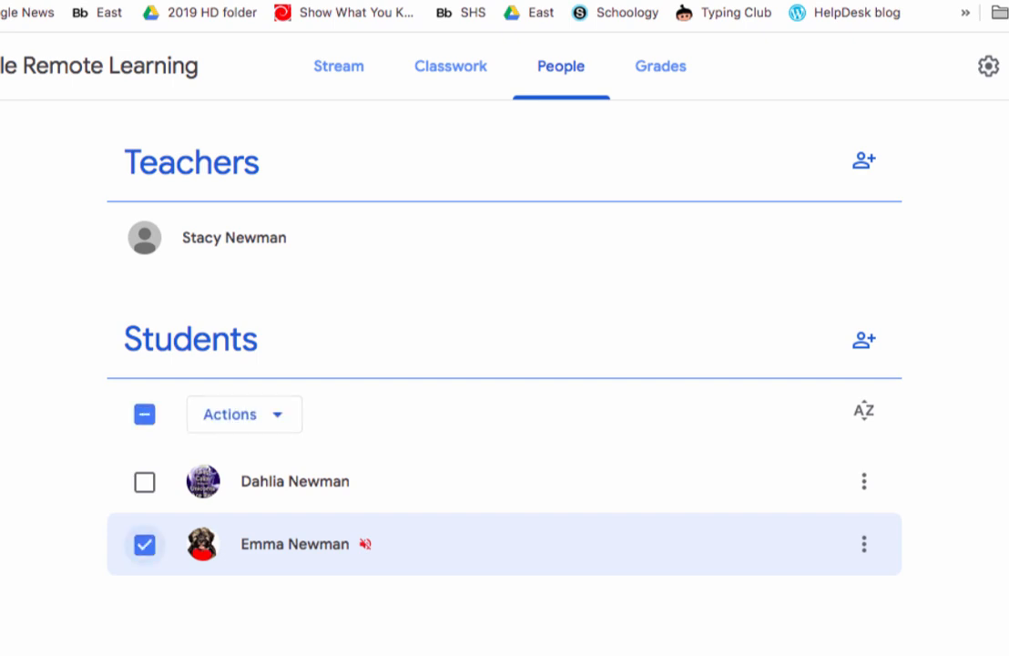
click(244, 414)
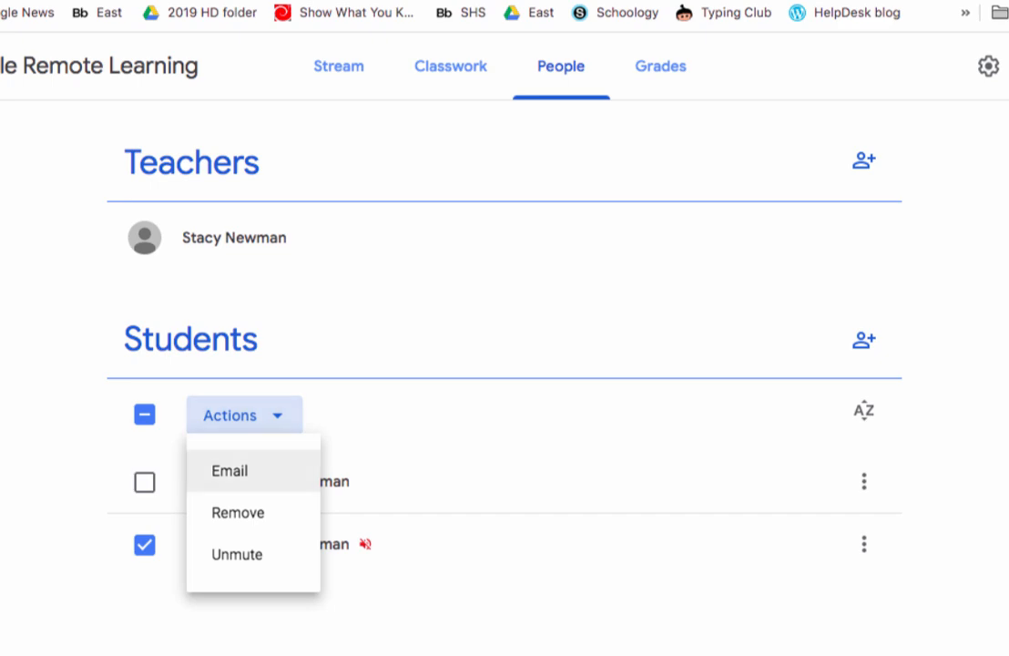
click(237, 554)
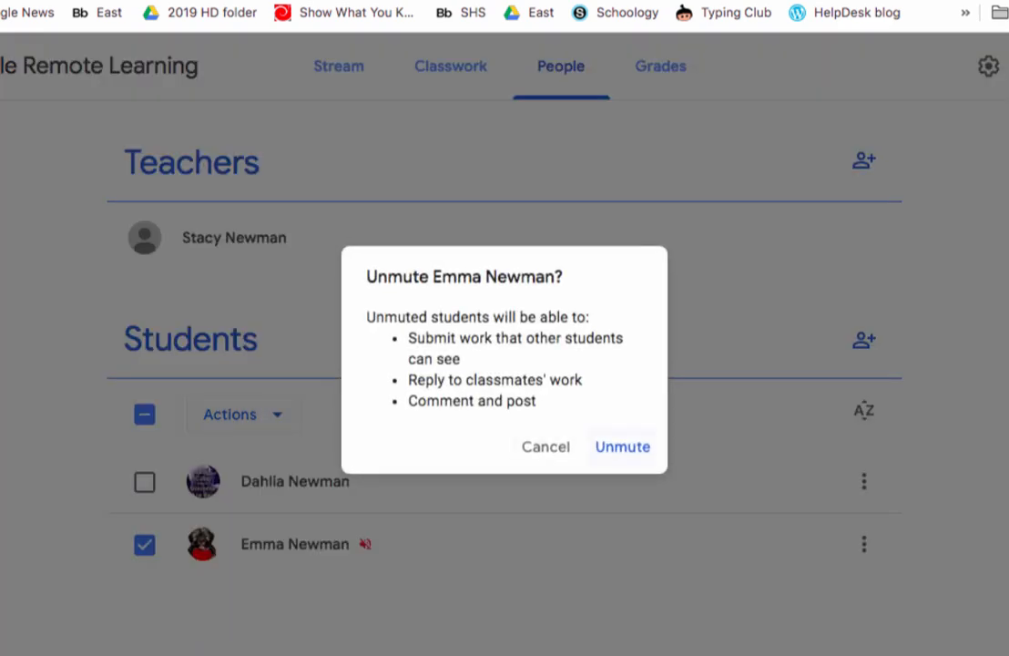
click(623, 446)
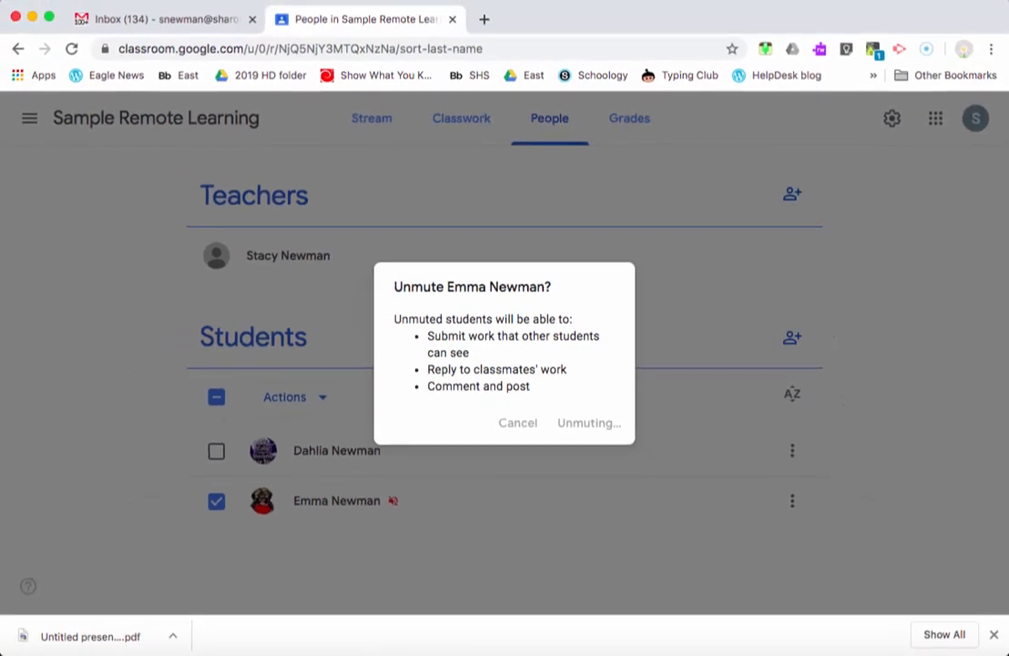
click(589, 423)
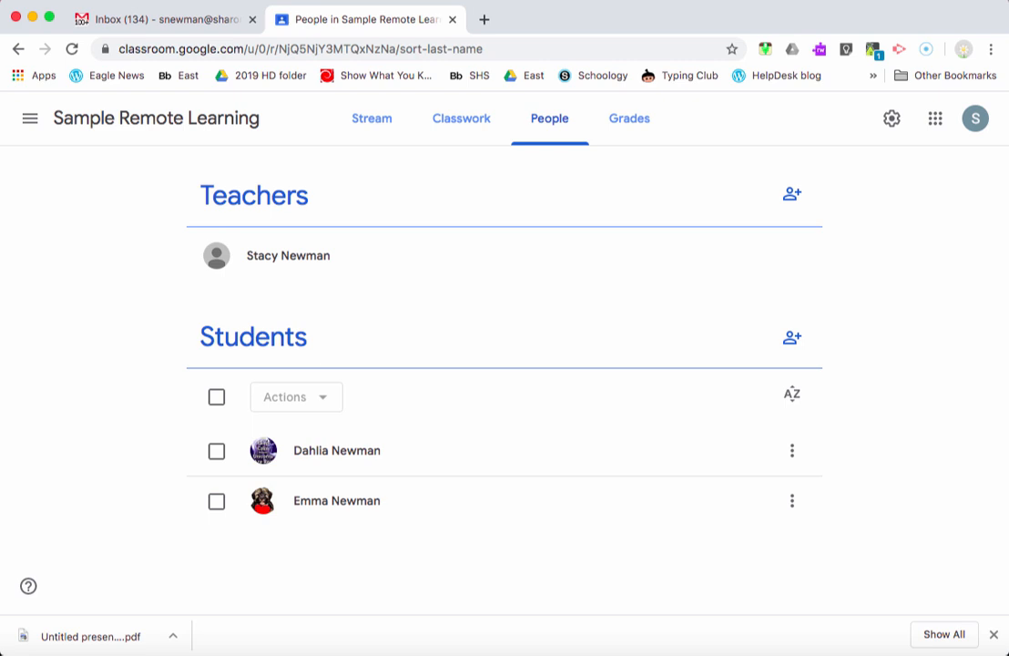
mouse_move(628, 118)
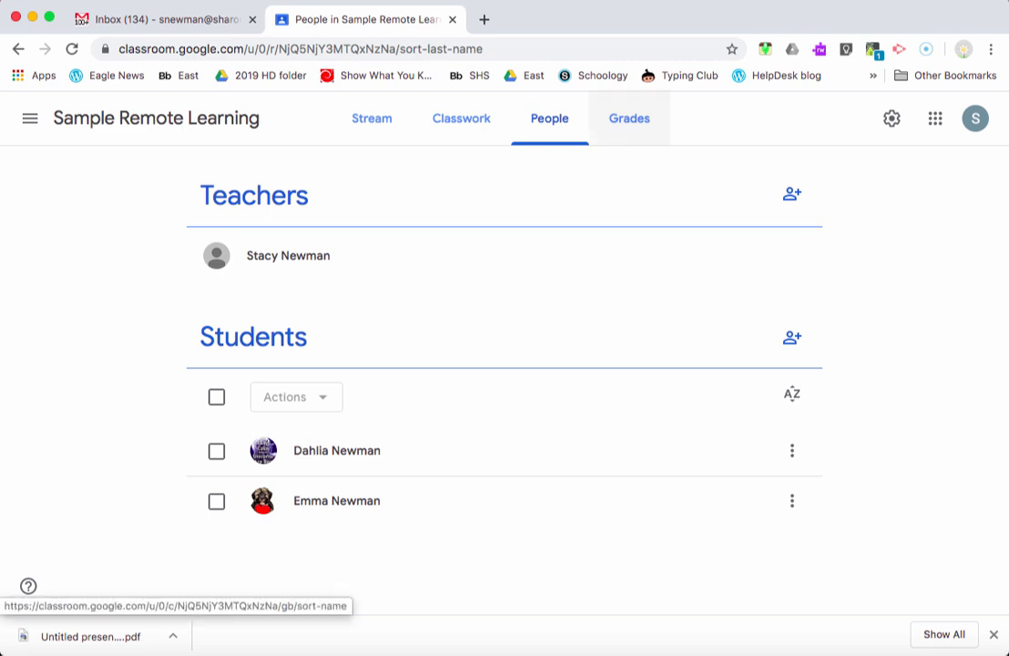
click(628, 119)
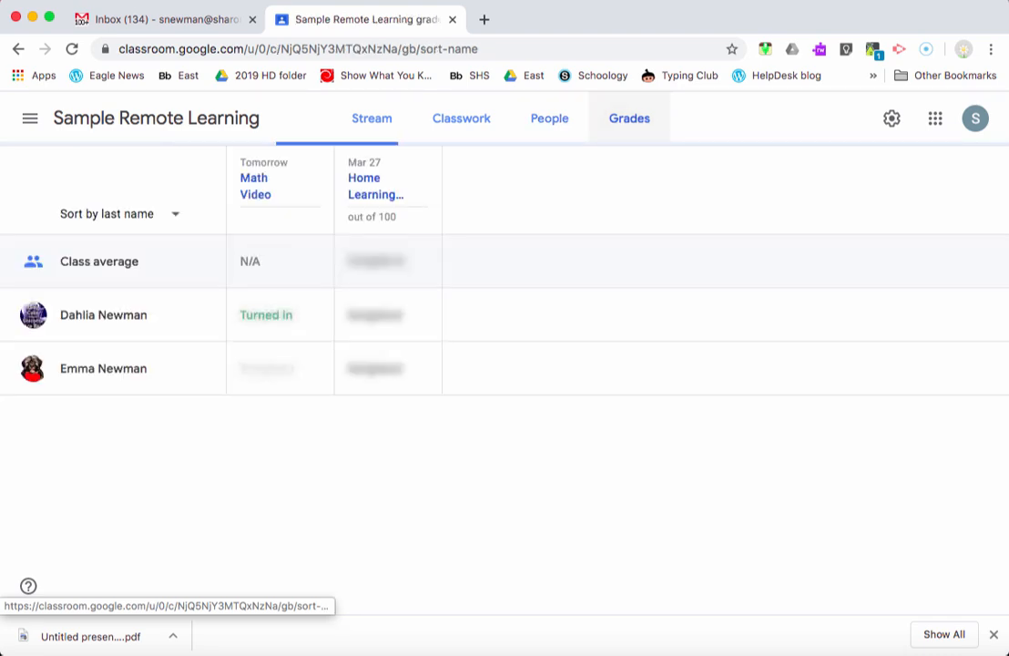
click(628, 119)
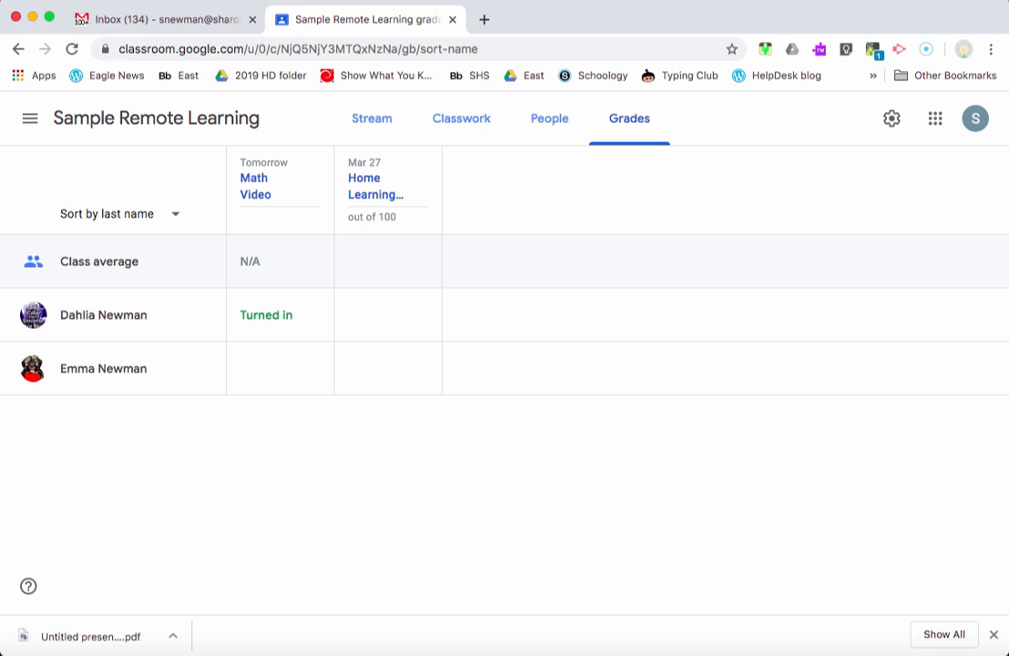
mouse_move(315, 174)
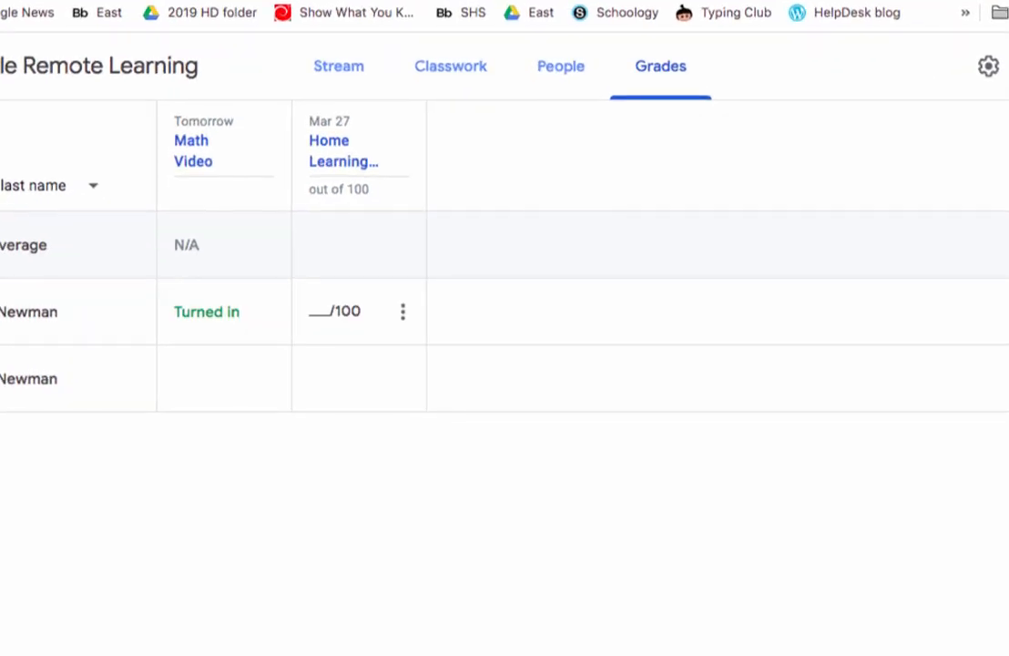
click(335, 310)
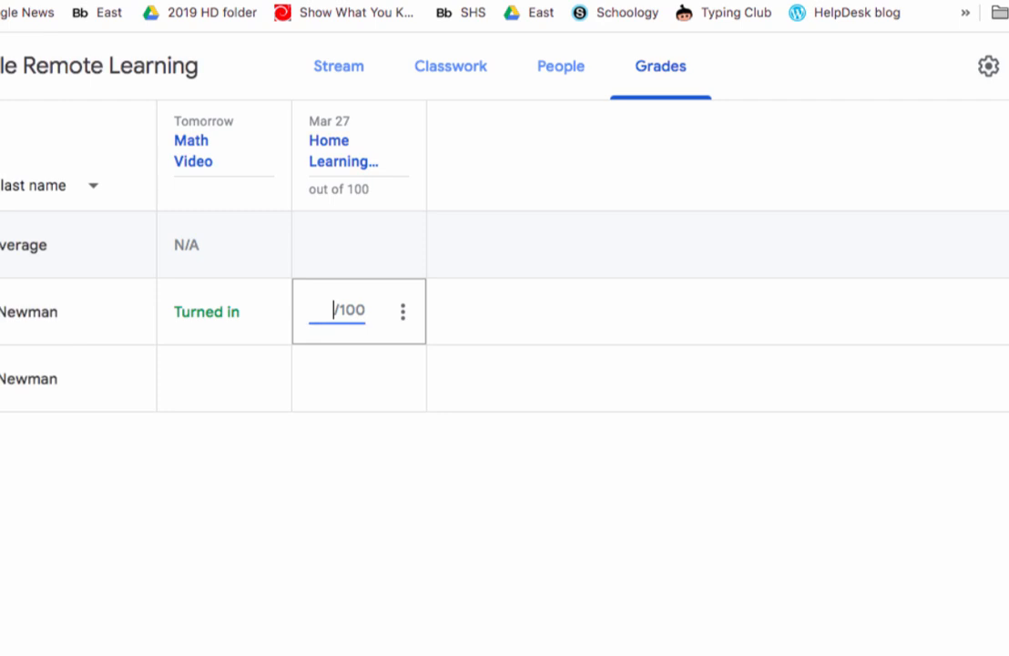
mouse_move(268, 312)
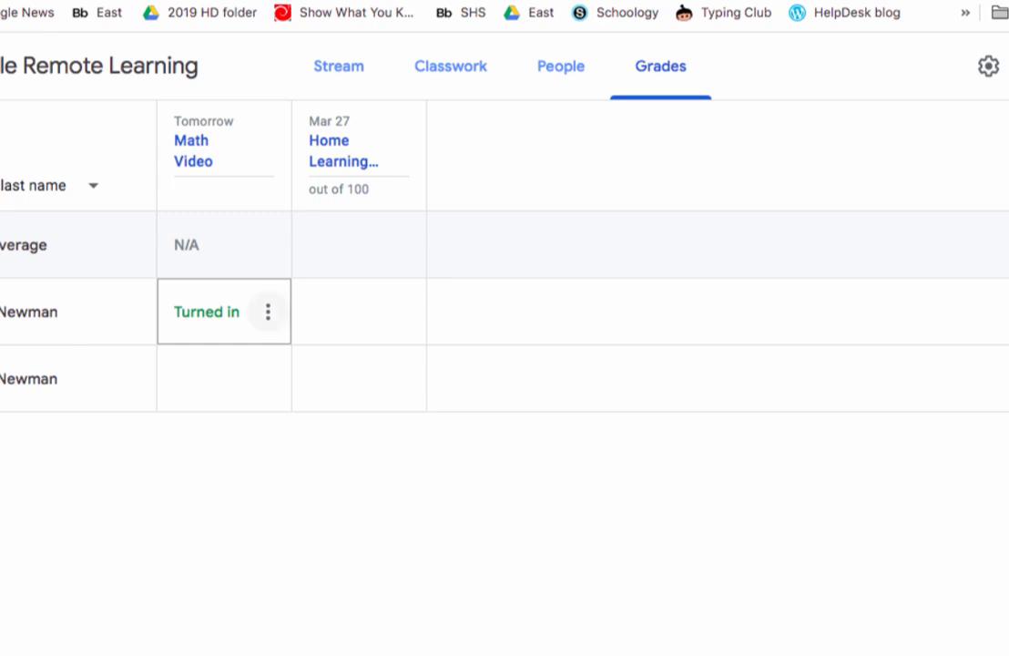
click(267, 312)
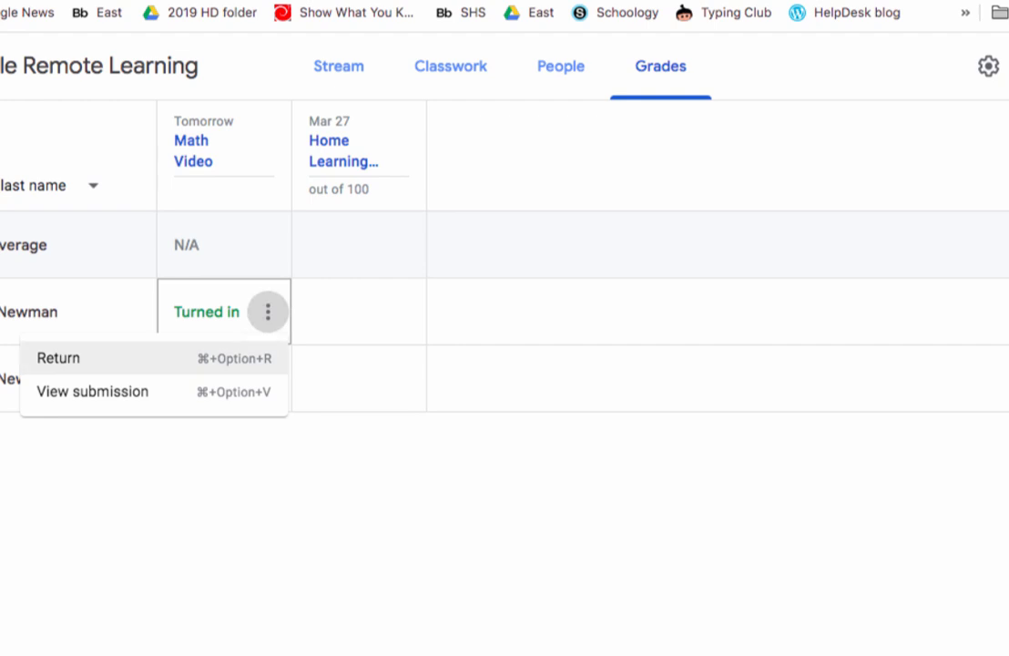
mouse_move(95, 390)
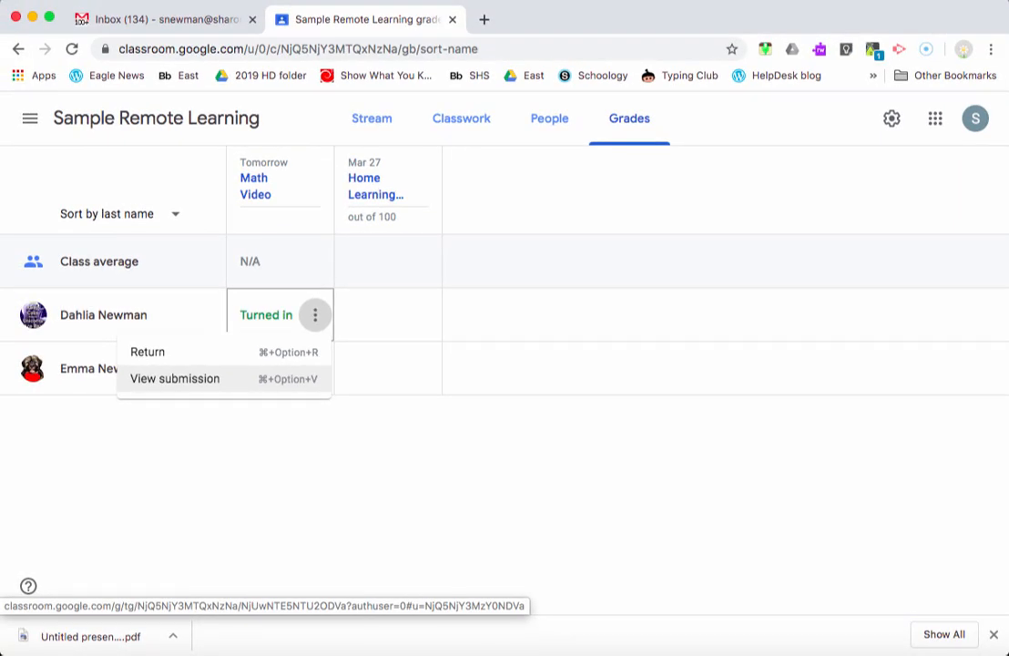
click(175, 377)
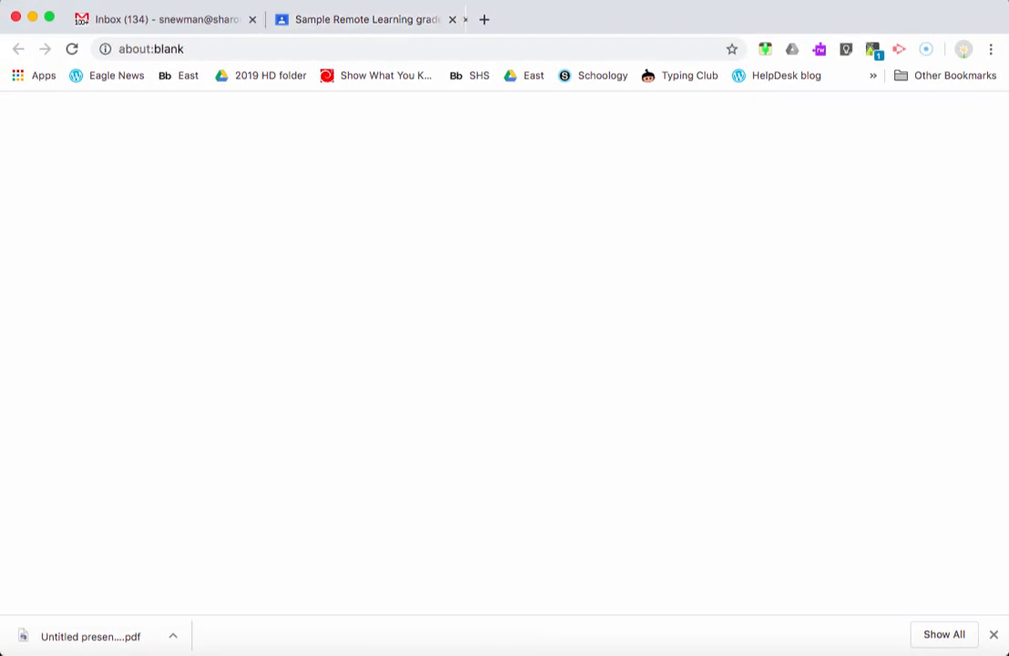
click(484, 18)
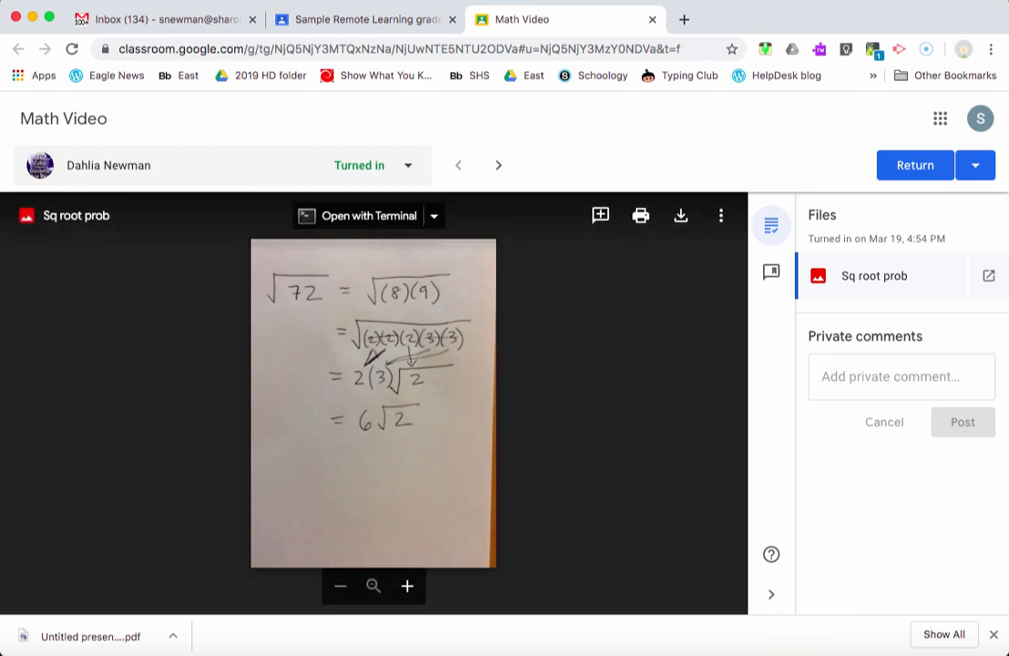
mouse_move(602, 215)
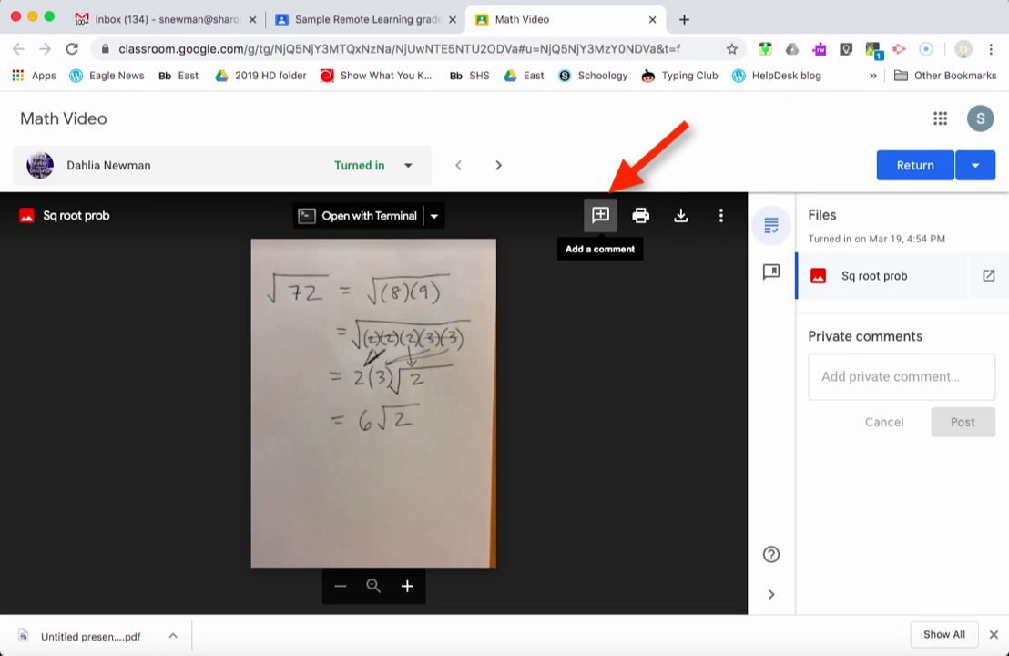
- Highlight the middle working steps and post the comment 'showing all steps but a little messy here'
click(600, 215)
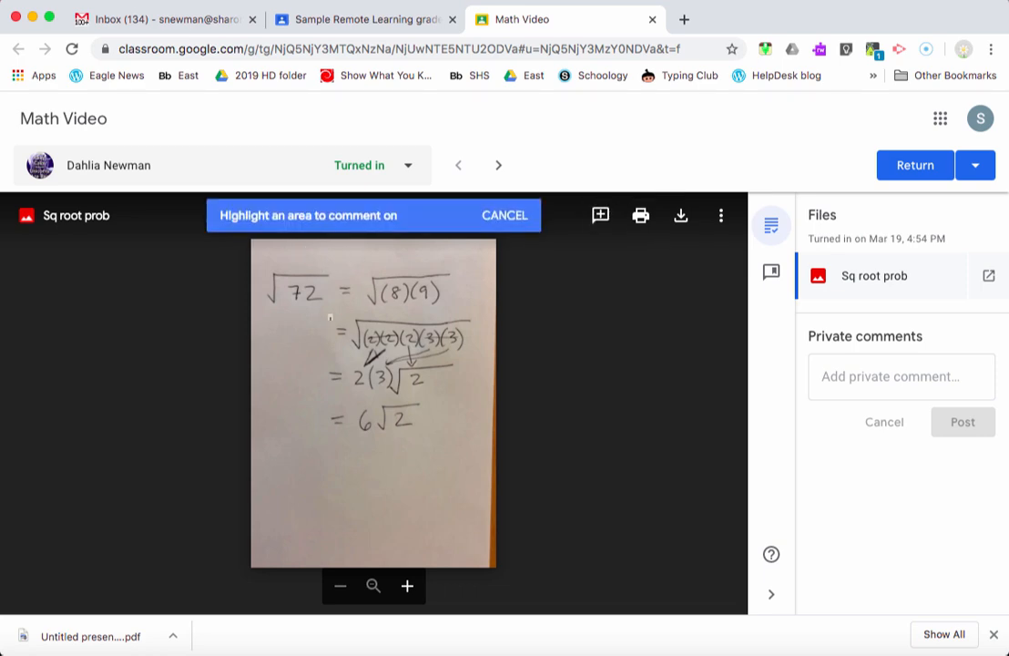
drag(324, 314, 492, 443)
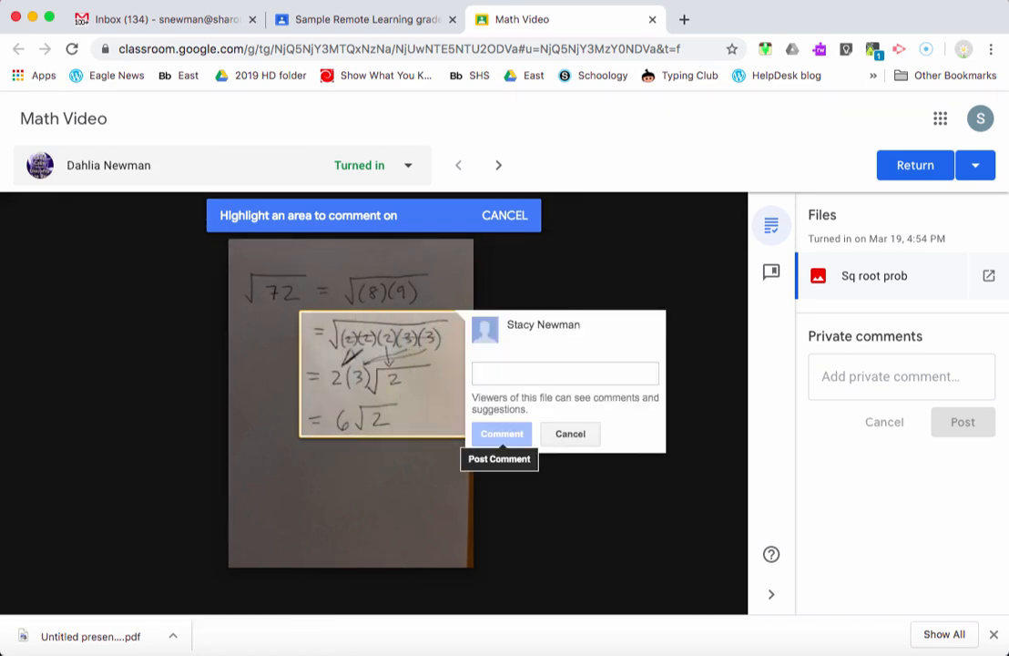
text(showing)
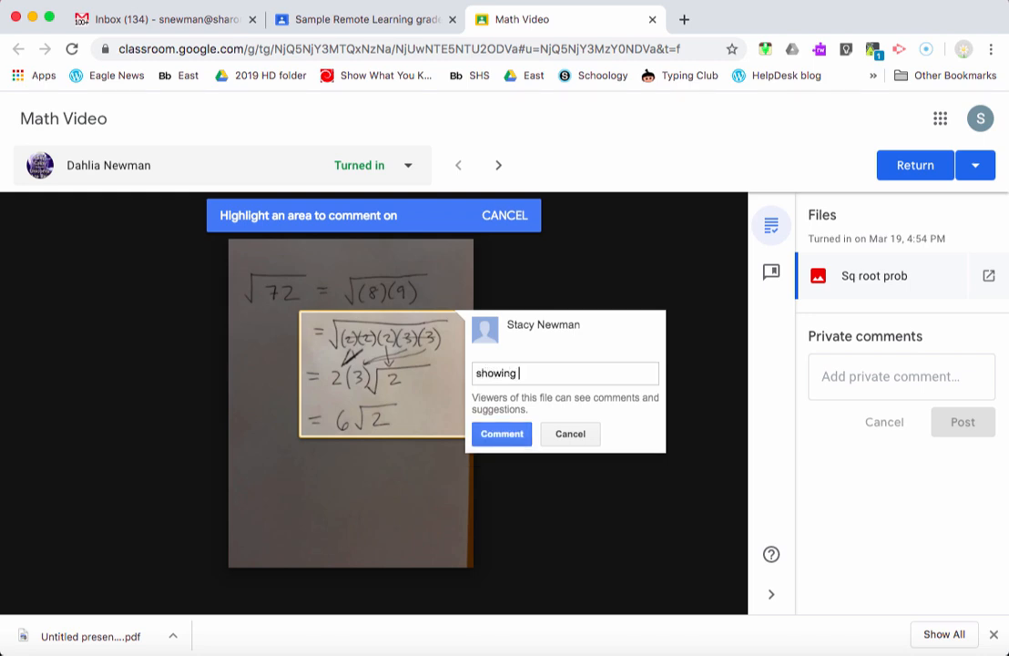
text(all steps but a little messy)
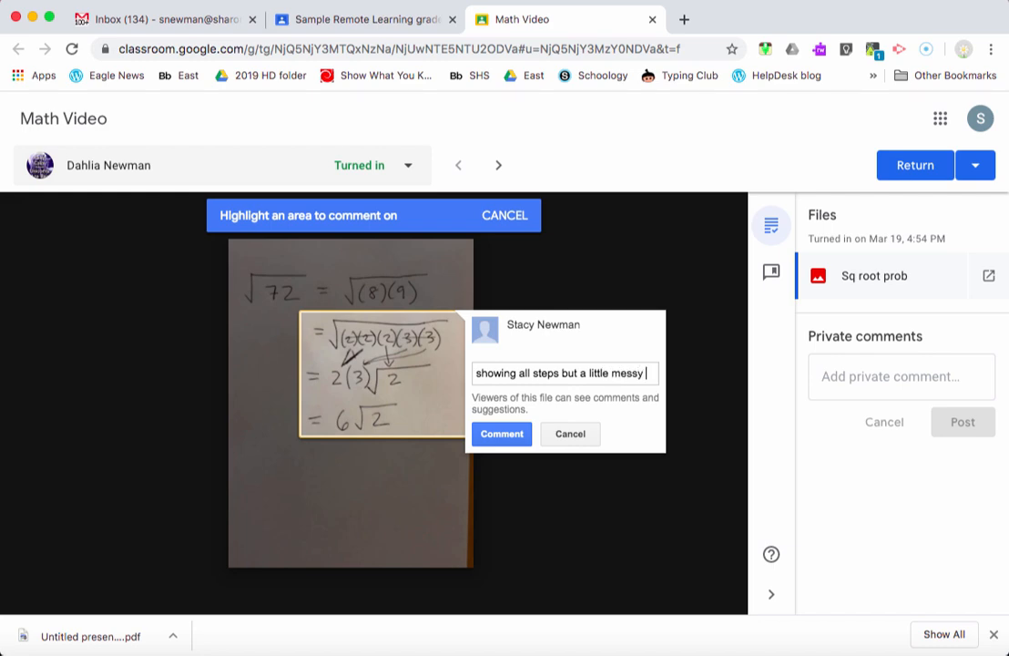
text(here)
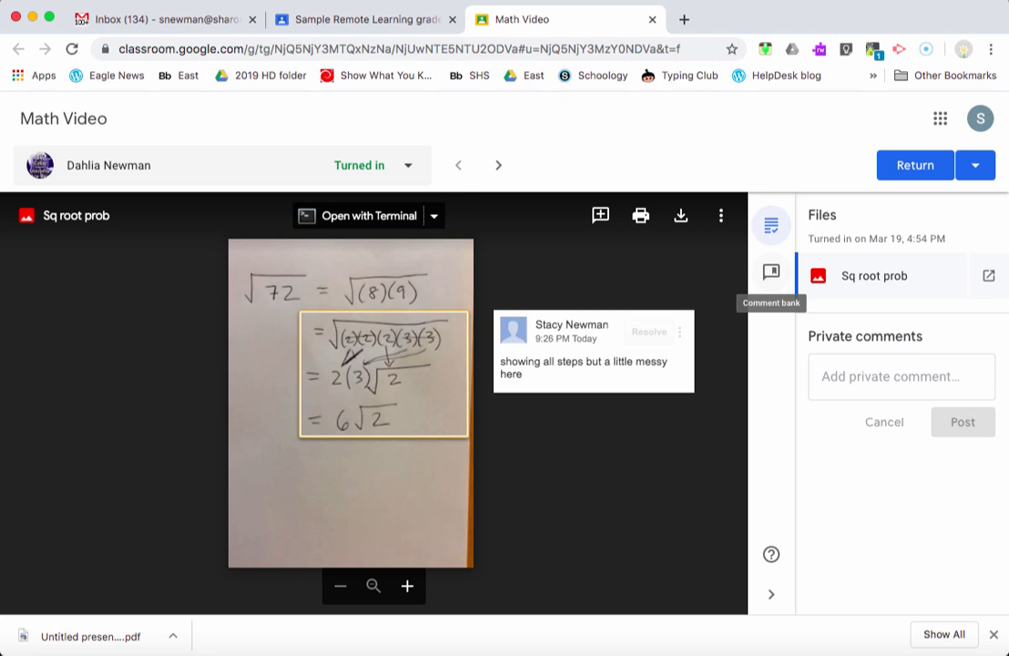
click(771, 272)
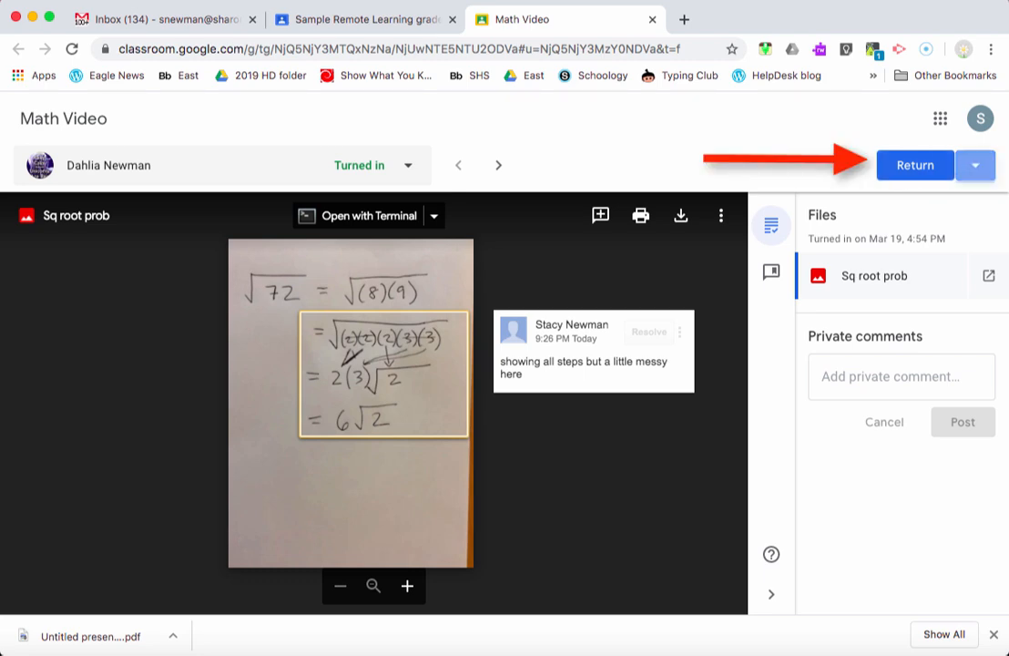
click(977, 164)
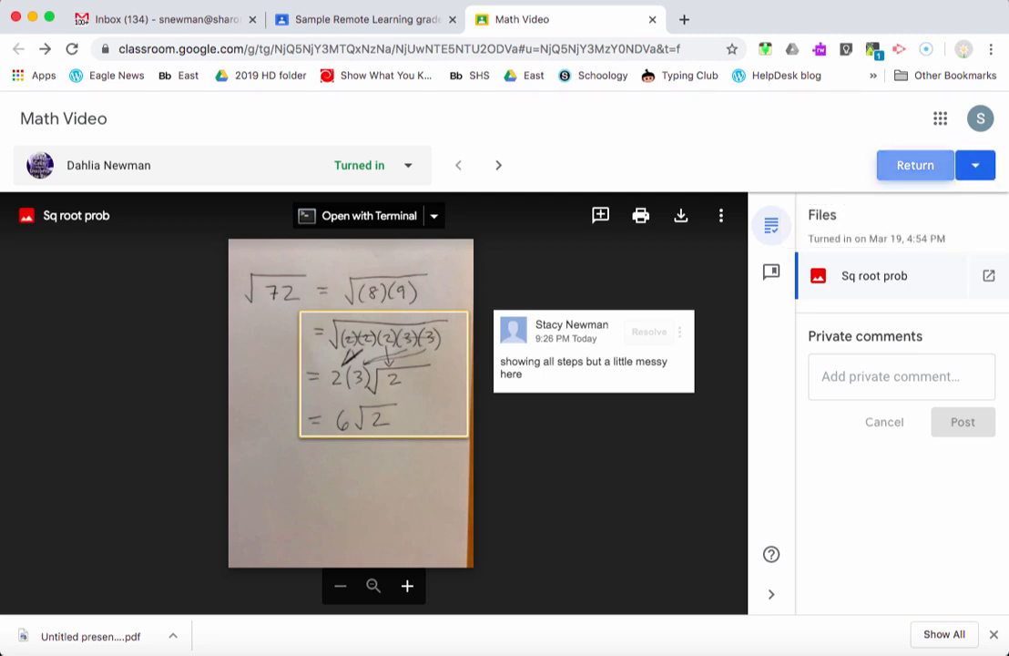
click(914, 164)
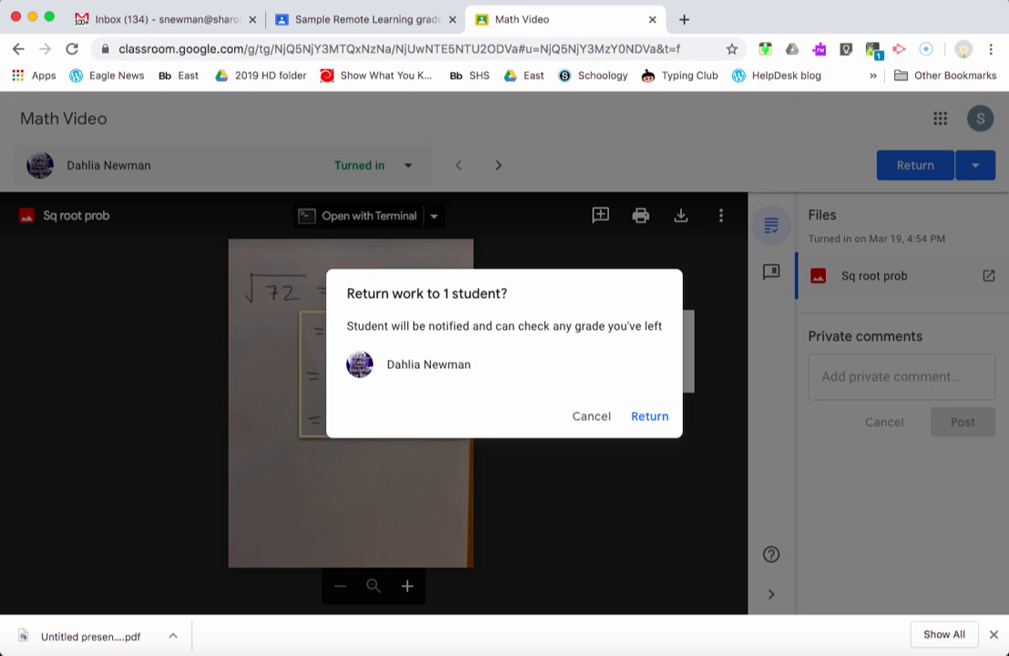
click(648, 415)
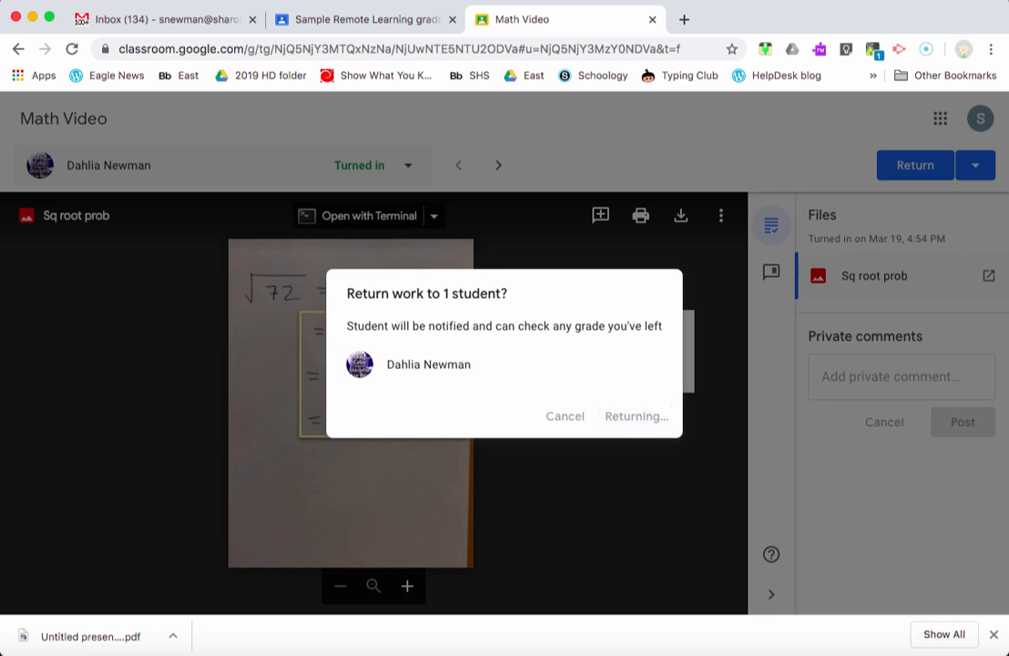
click(636, 416)
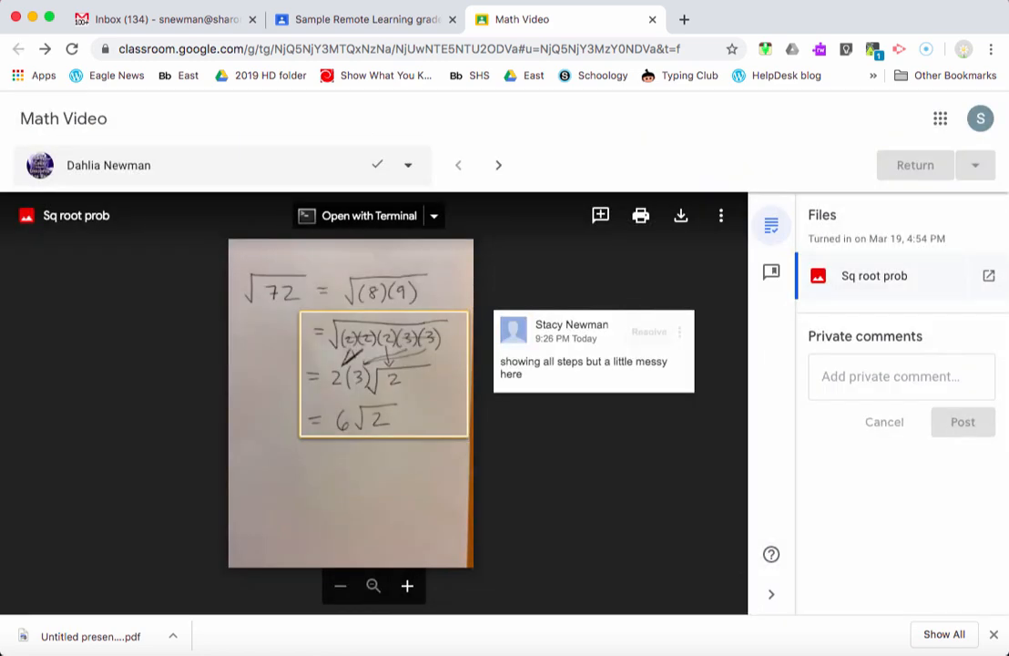
mouse_move(649, 332)
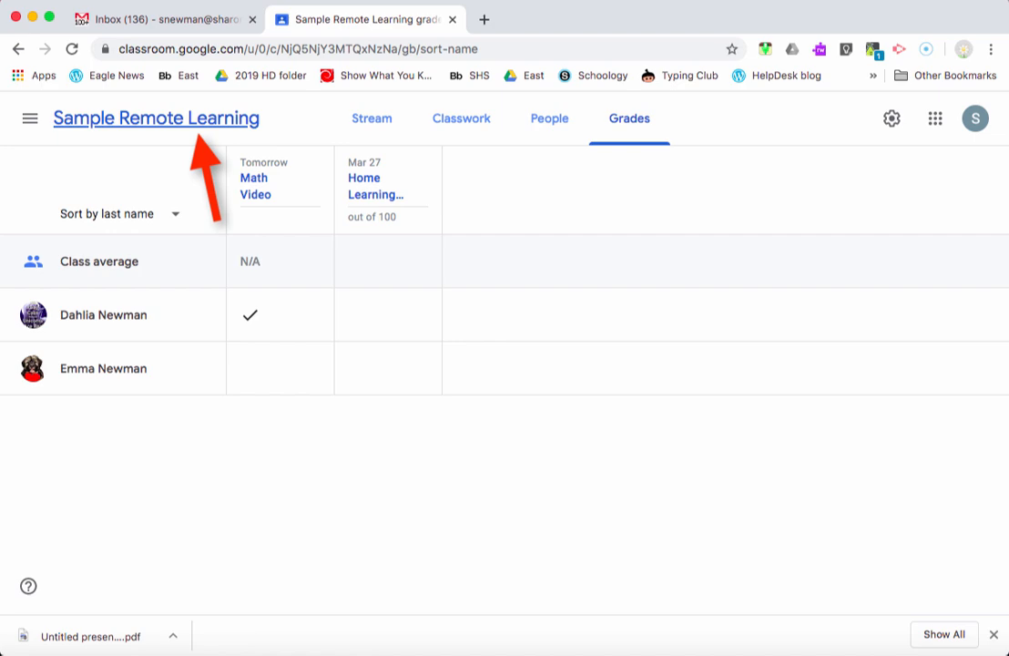
mouse_move(157, 118)
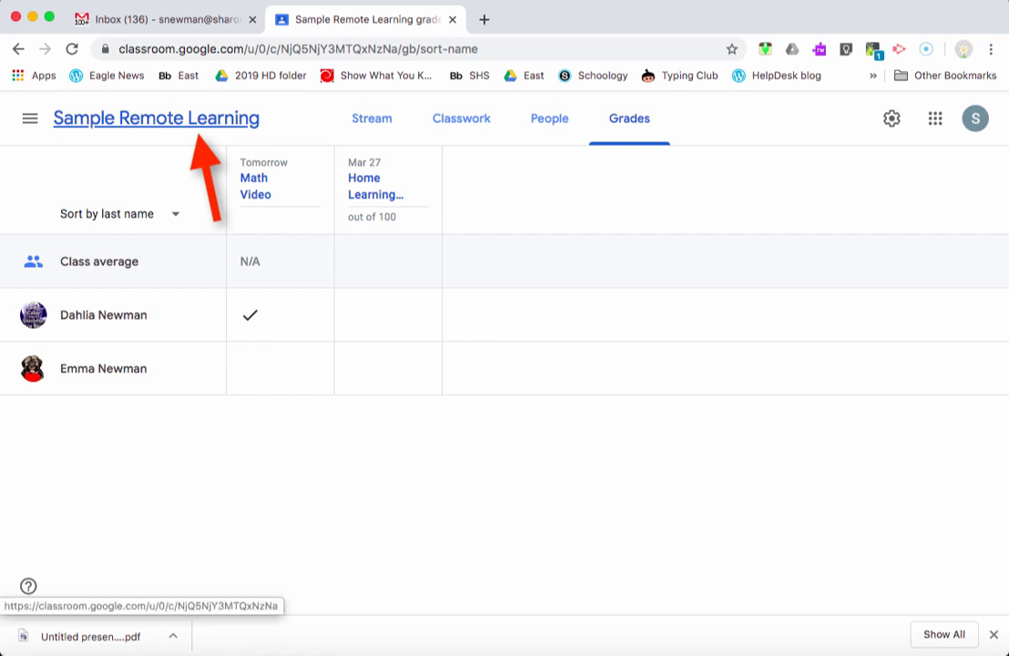
- Go back to the Sample Remote Learning Stream from the Grades page
click(372, 119)
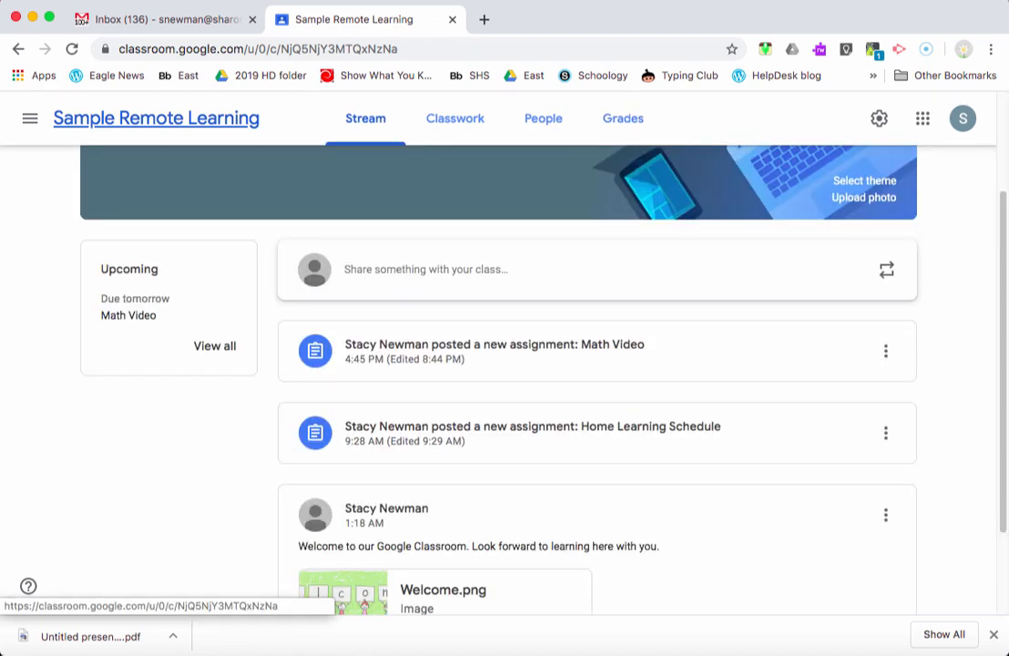